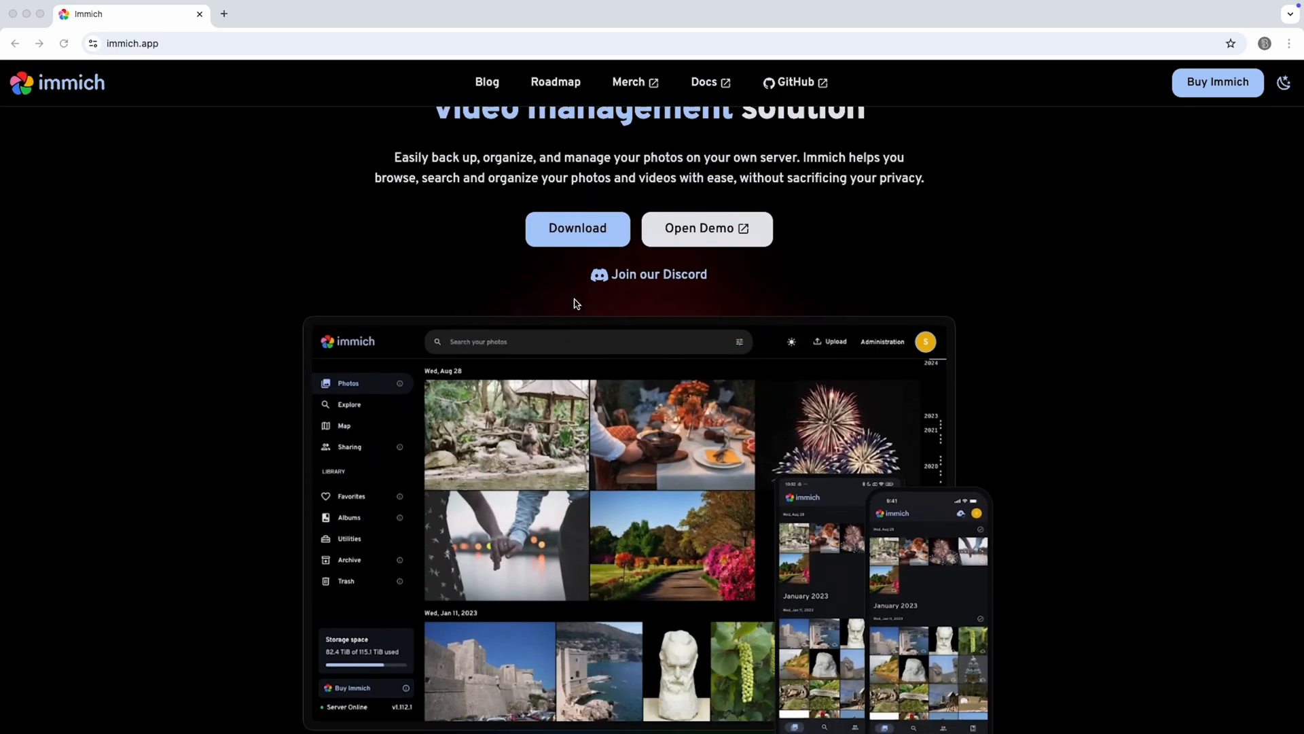
Scroll the immich.app homepage and launch the online demo in a new tab.
{"action": "scroll", "scroll_direction": "down", "scroll_amount": 3}
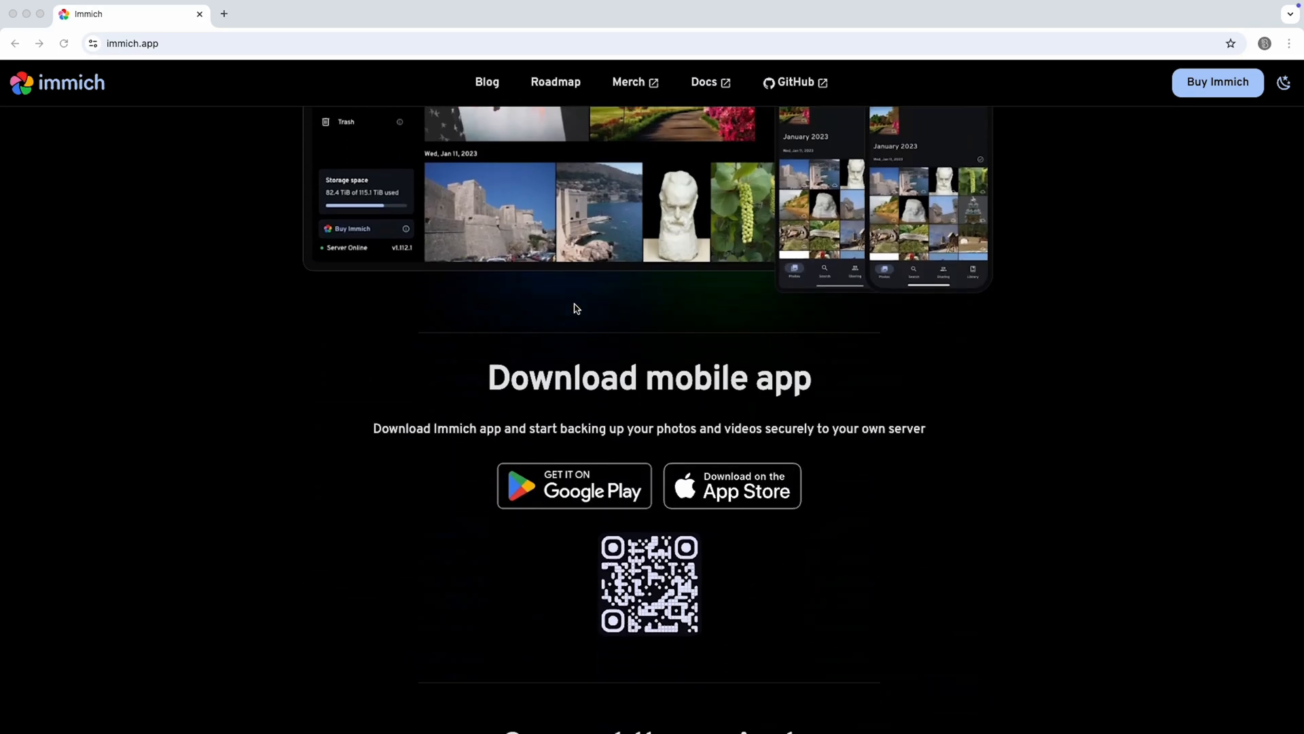
{"action": "scroll", "scroll_direction": "down", "scroll_amount": 3}
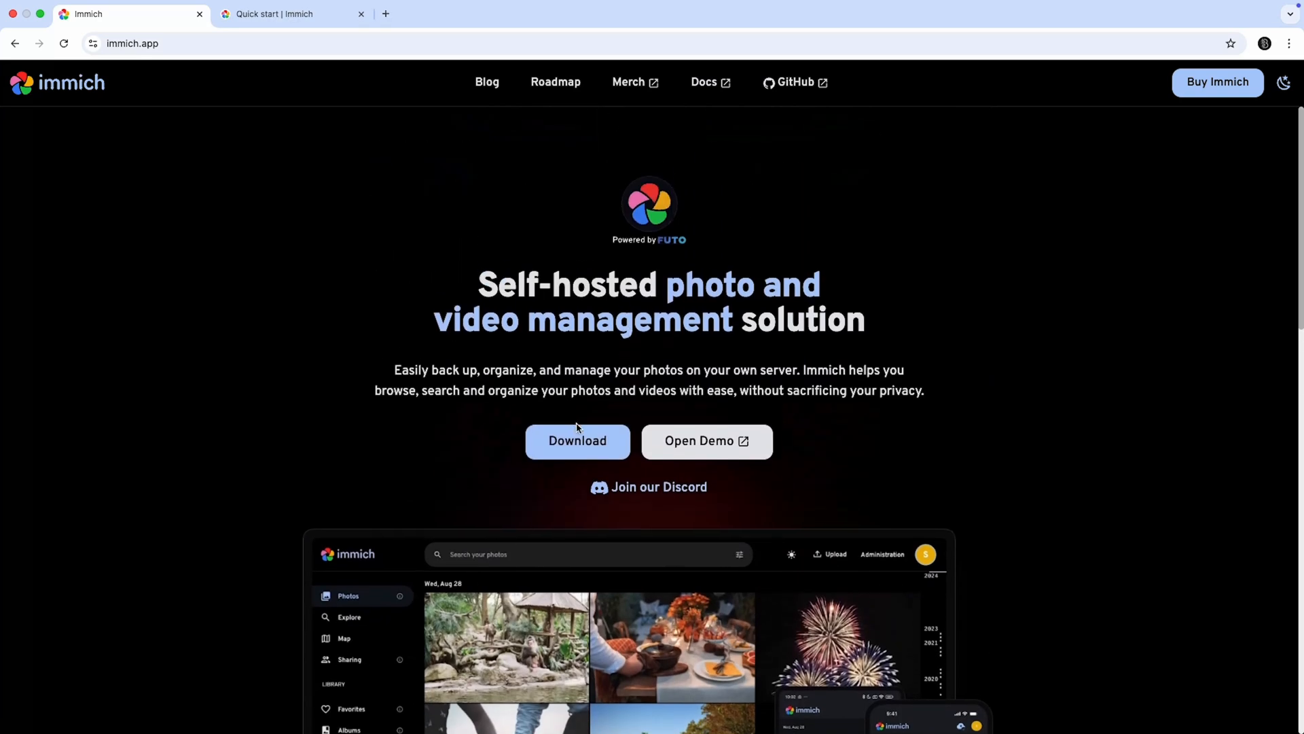
{"action": "left_click", "coordinate": [707, 440]}
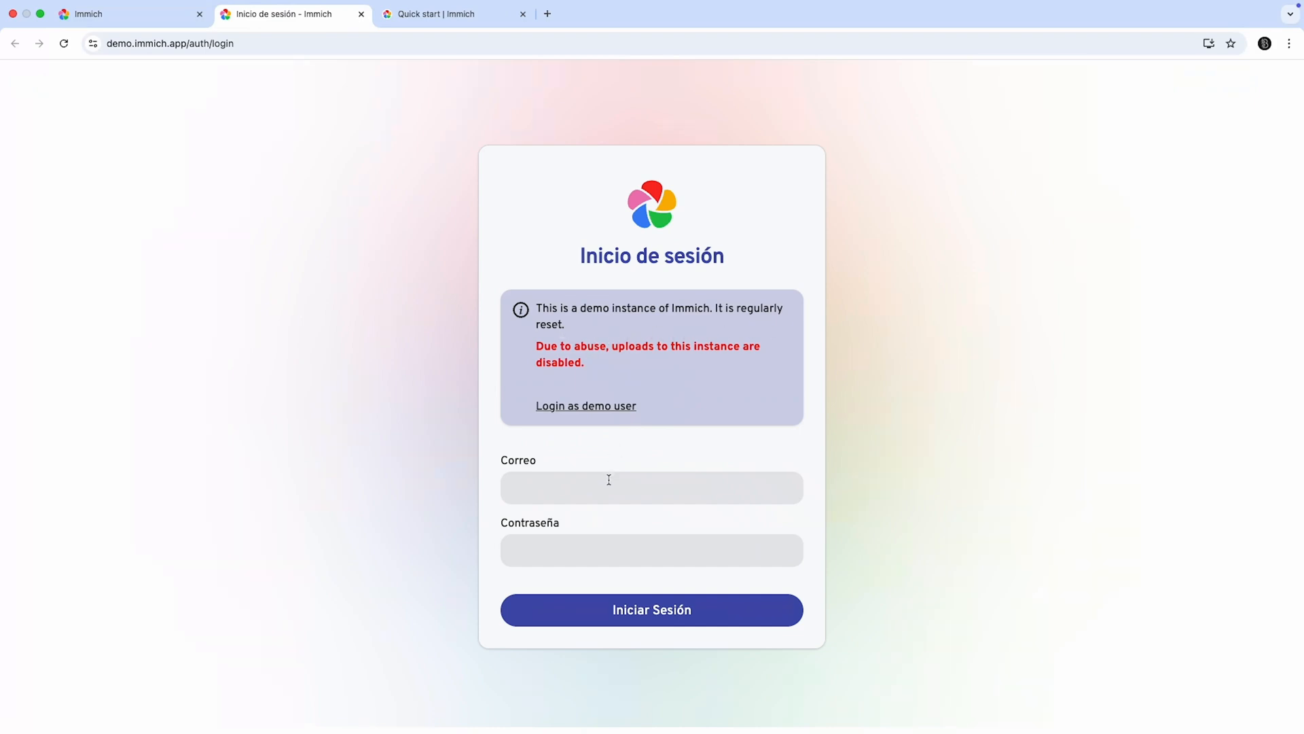
Sign in as the demo user and browse Albums, a test album, Map and Explore.
{"action": "left_click", "coordinate": [585, 405]}
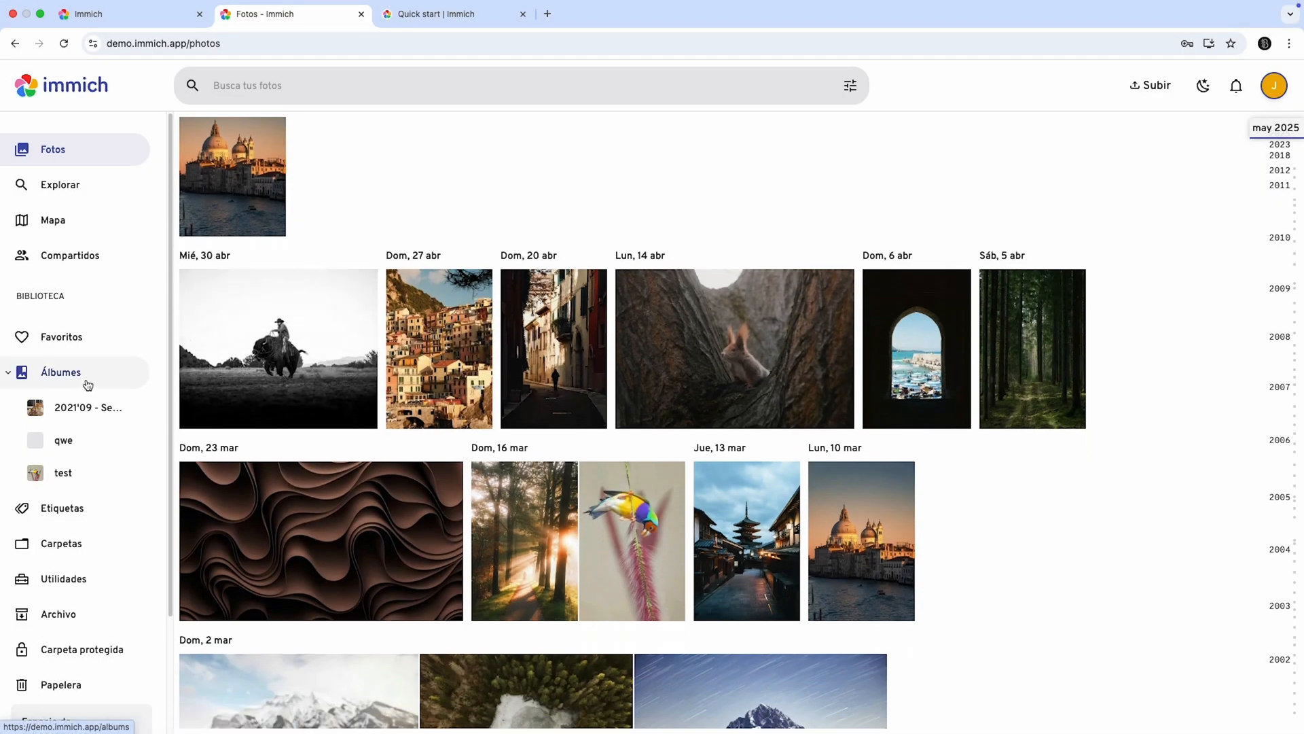
{"action": "left_click", "coordinate": [59, 373]}
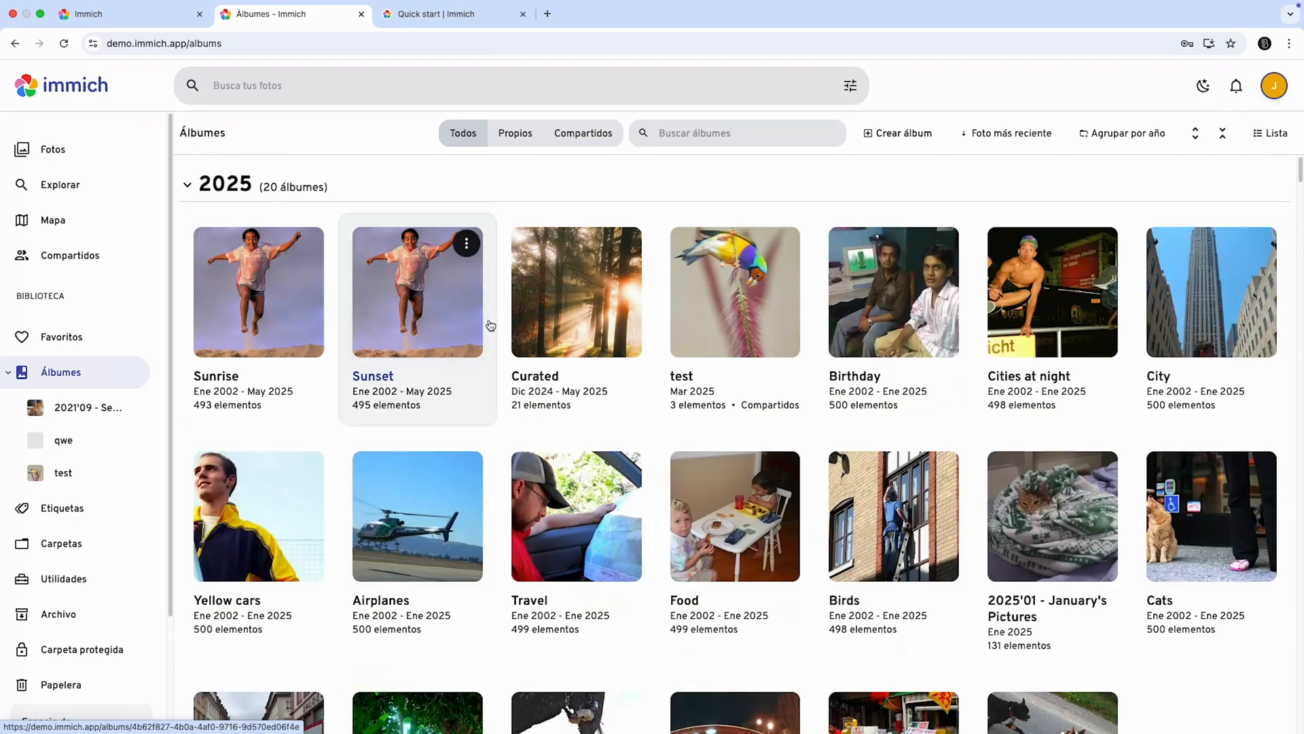
{"action": "scroll", "scroll_direction": "down", "scroll_amount": 3}
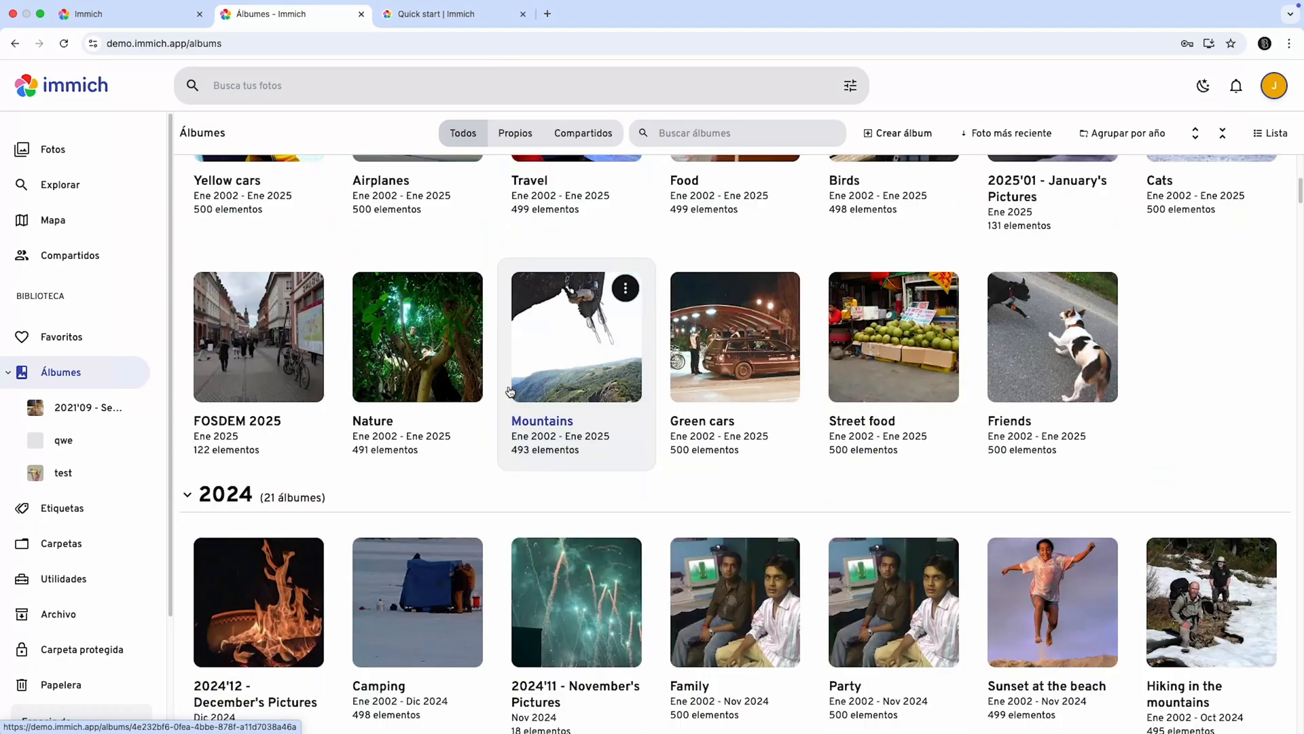
{"action": "left_click", "coordinate": [51, 220]}
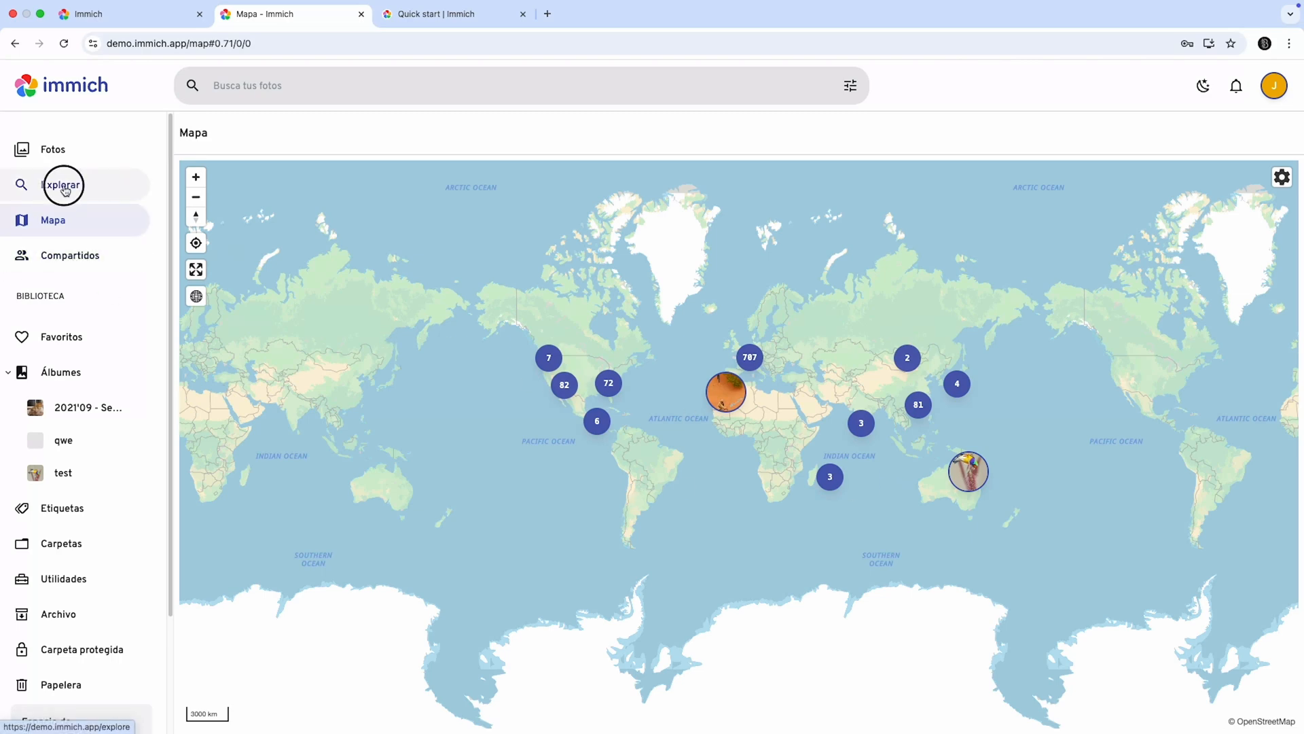
{"action": "left_click", "coordinate": [59, 185]}
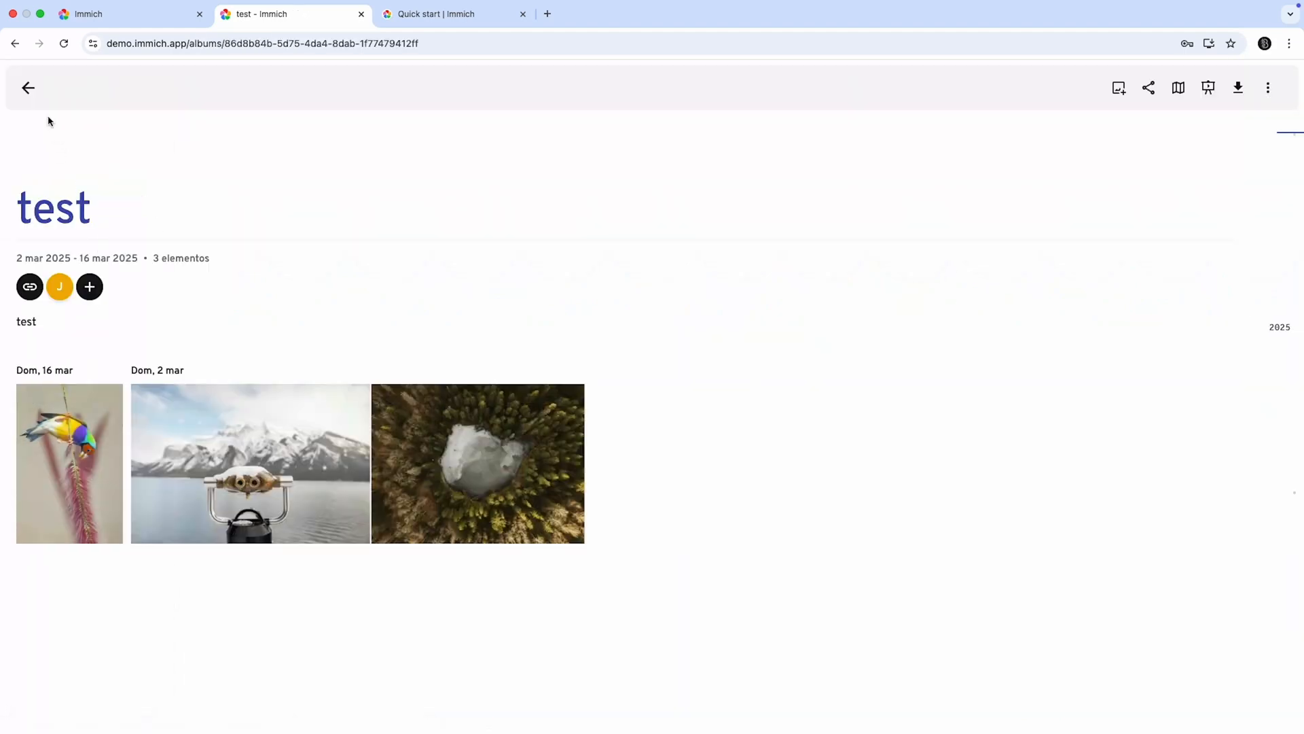
{"action": "left_click", "coordinate": [28, 87]}
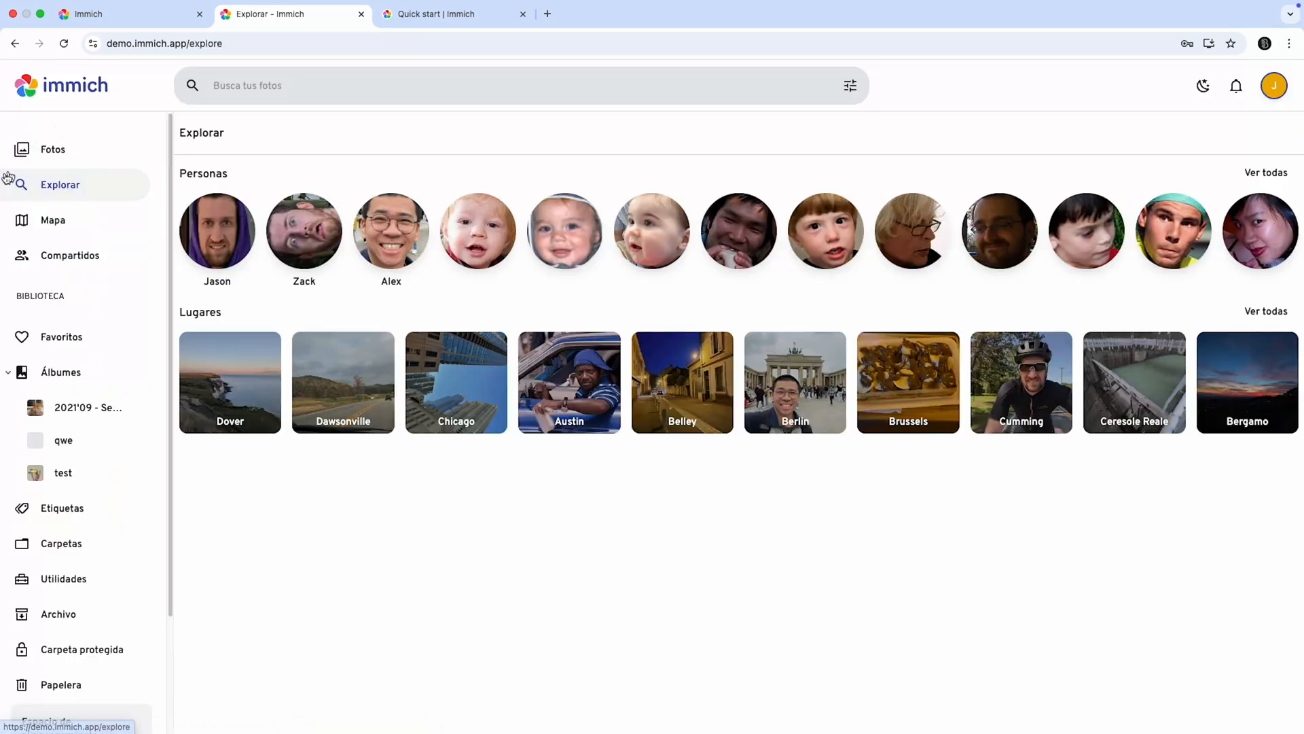
{"action": "mouse_move", "coordinate": [38, 562]}
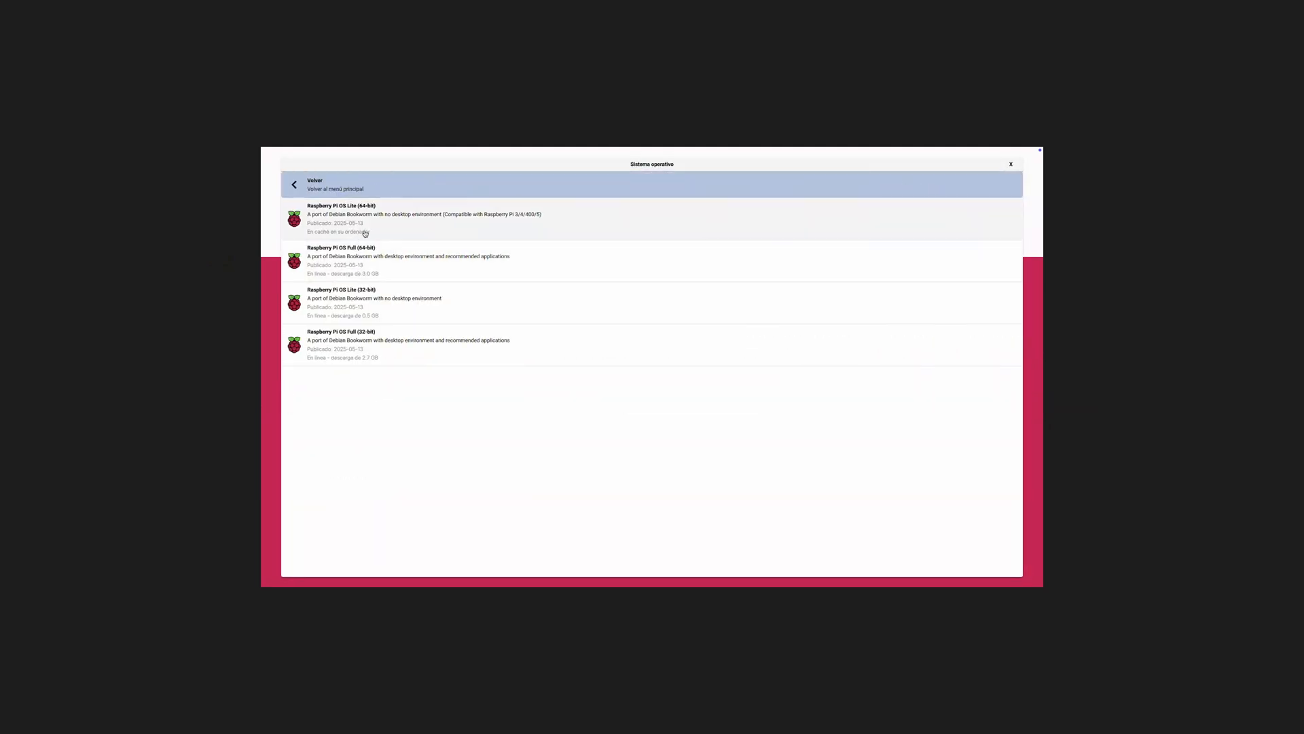
Choose Raspberry Pi OS Lite (64-bit) as the operating system to write.
{"action": "left_click", "coordinate": [375, 214]}
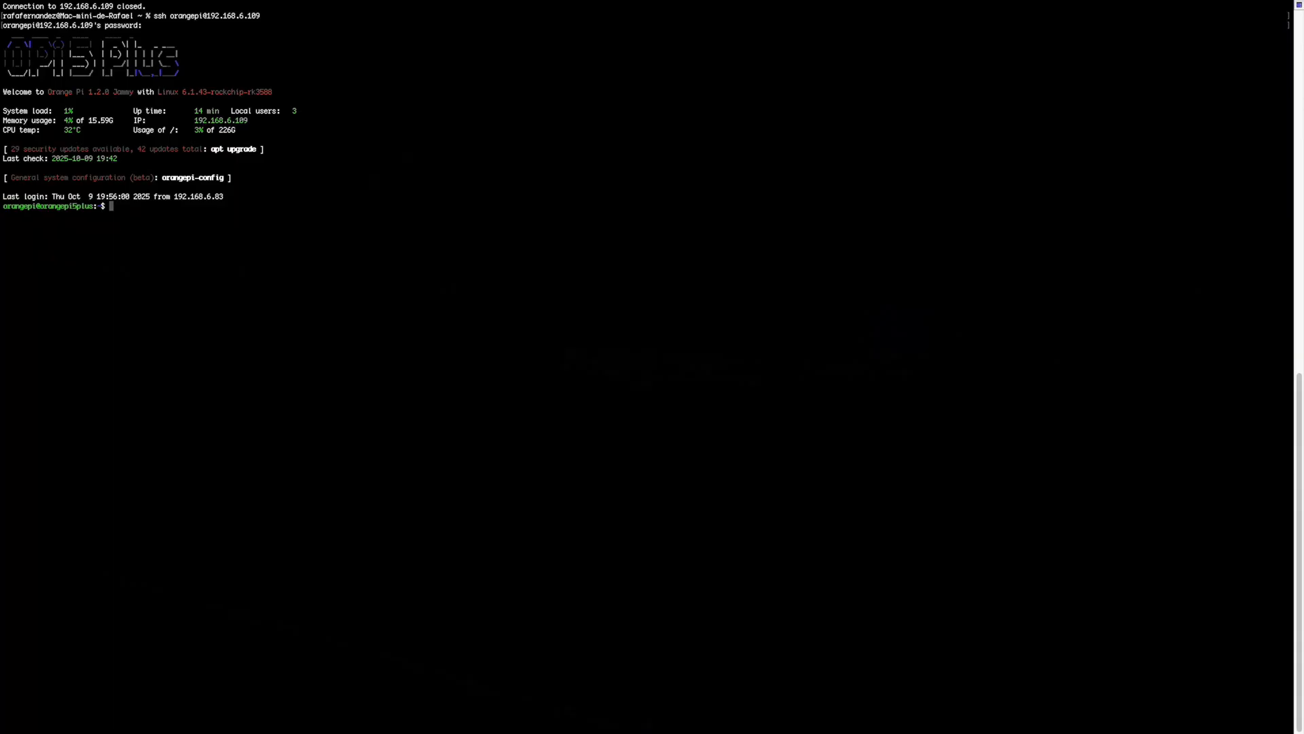
Install Docker via the get.docker.com script, run hello-world, and begin creating the orangecloud folder.
{"action": "type", "text": "curl -fsSL https://get.docker.com -o get-docker.sh"}
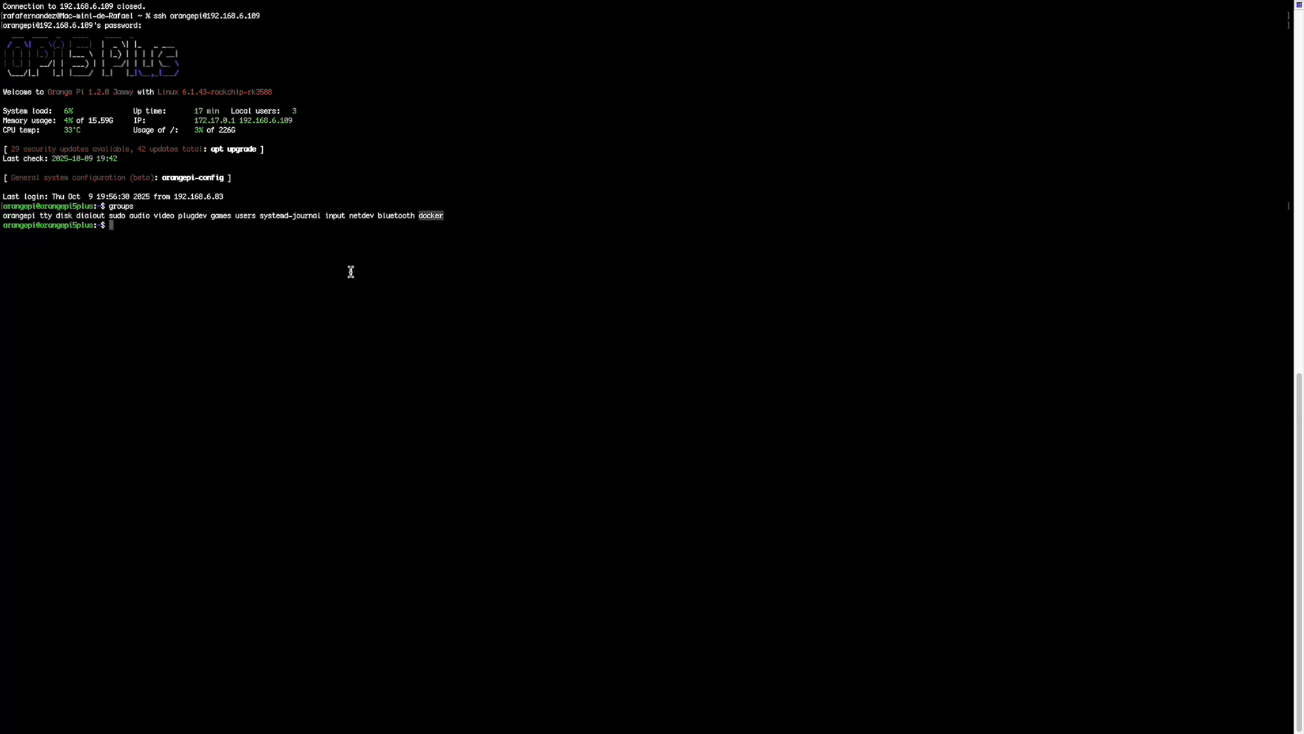
{"action": "type", "text": "docker run hello-world"}
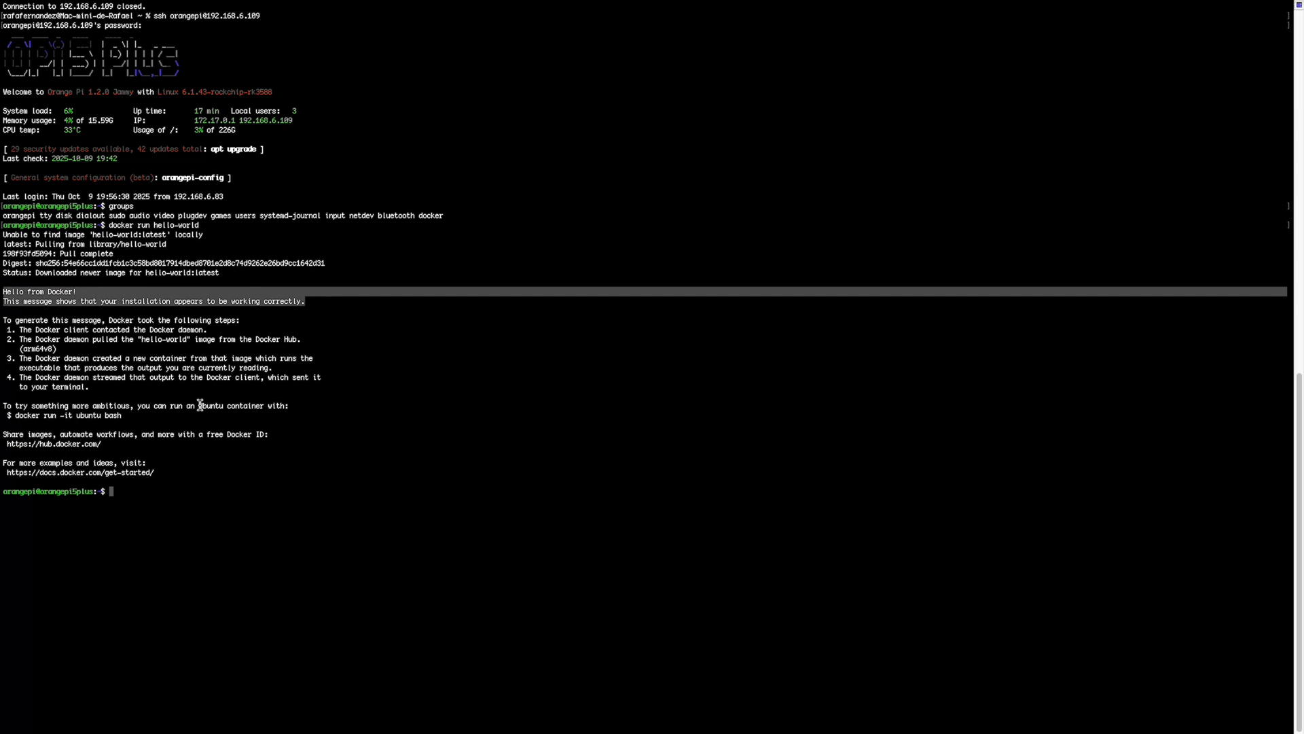
{"action": "type", "text": "mkdir ./orangeclou"}
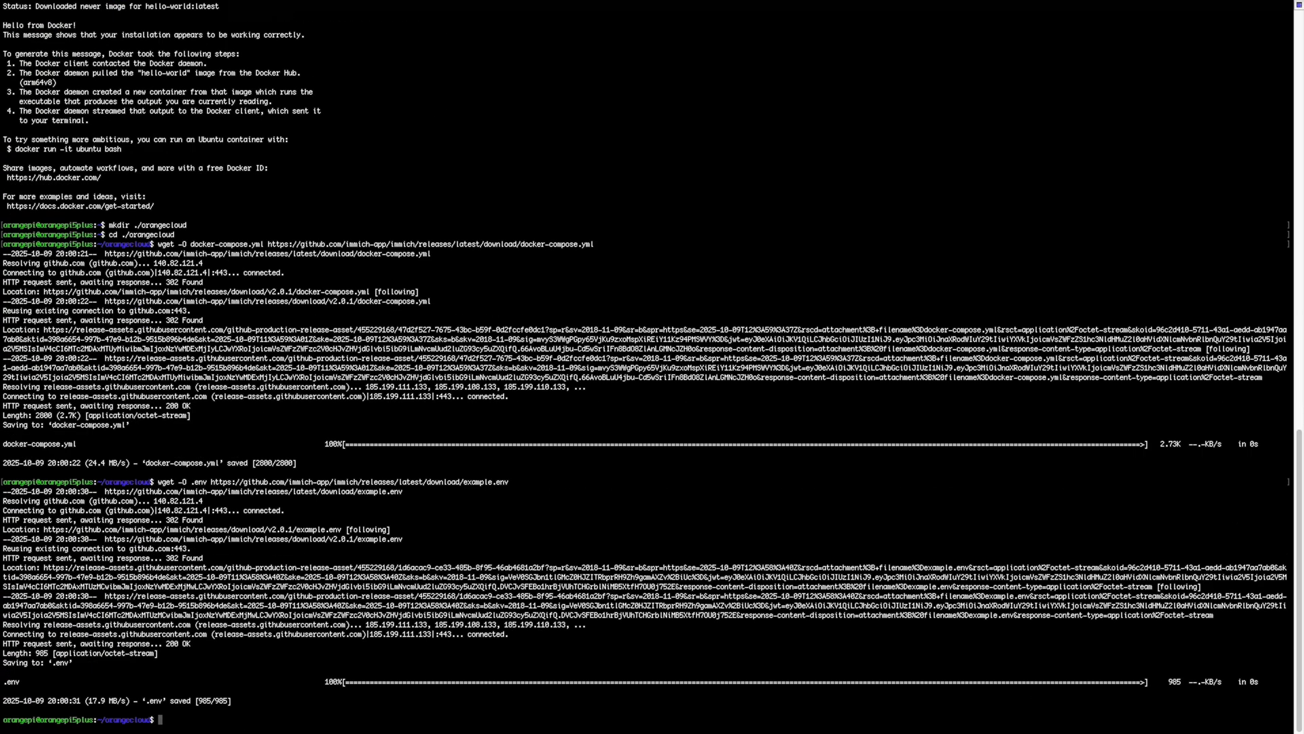
Start all Immich containers with docker compose up -d in ~/orangecloud.
{"action": "type", "text": "docker compose up -d"}
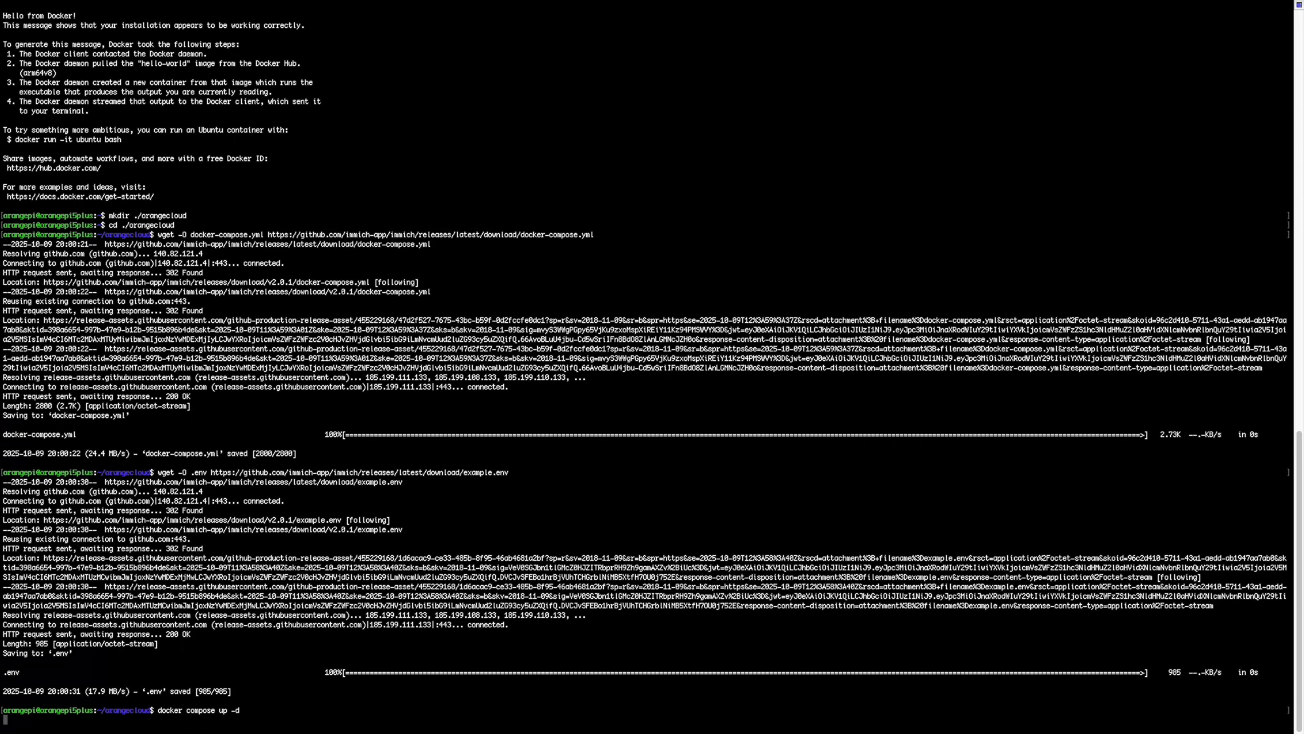
{"action": "key", "text": "Return"}
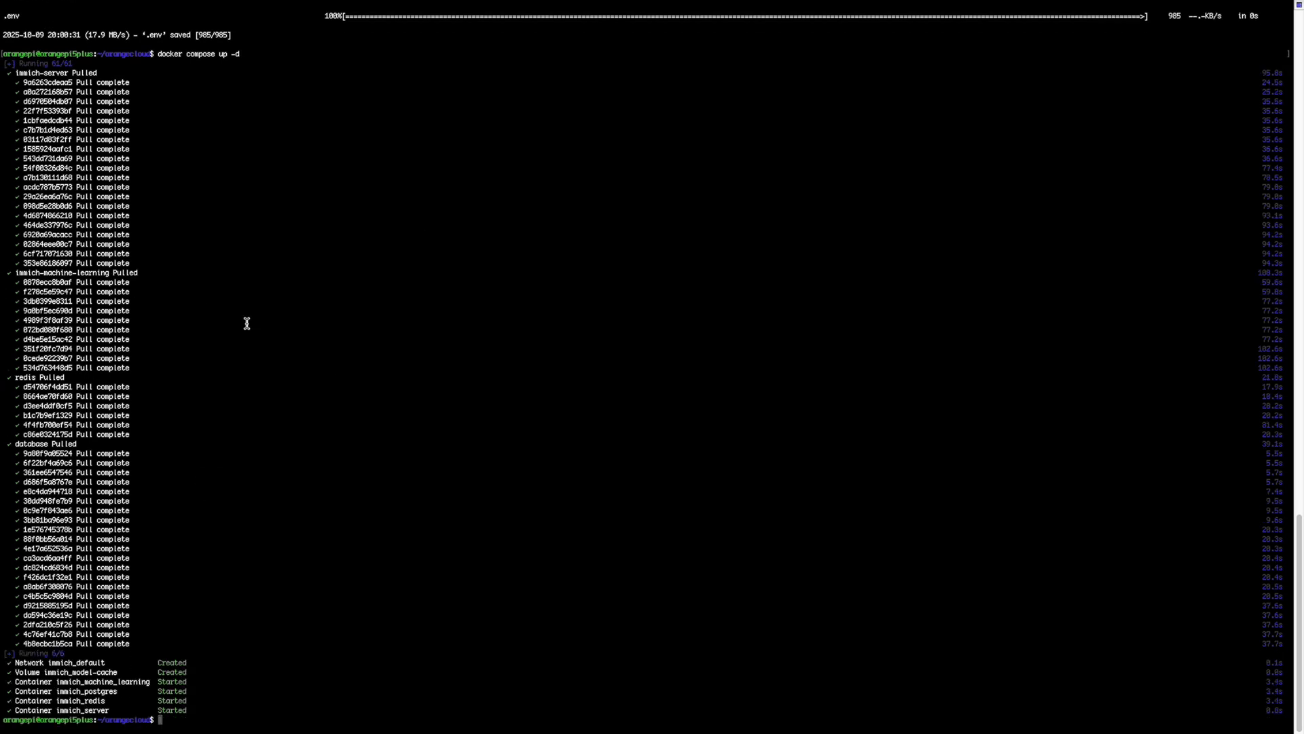
{"action": "mouse_move", "coordinate": [244, 359]}
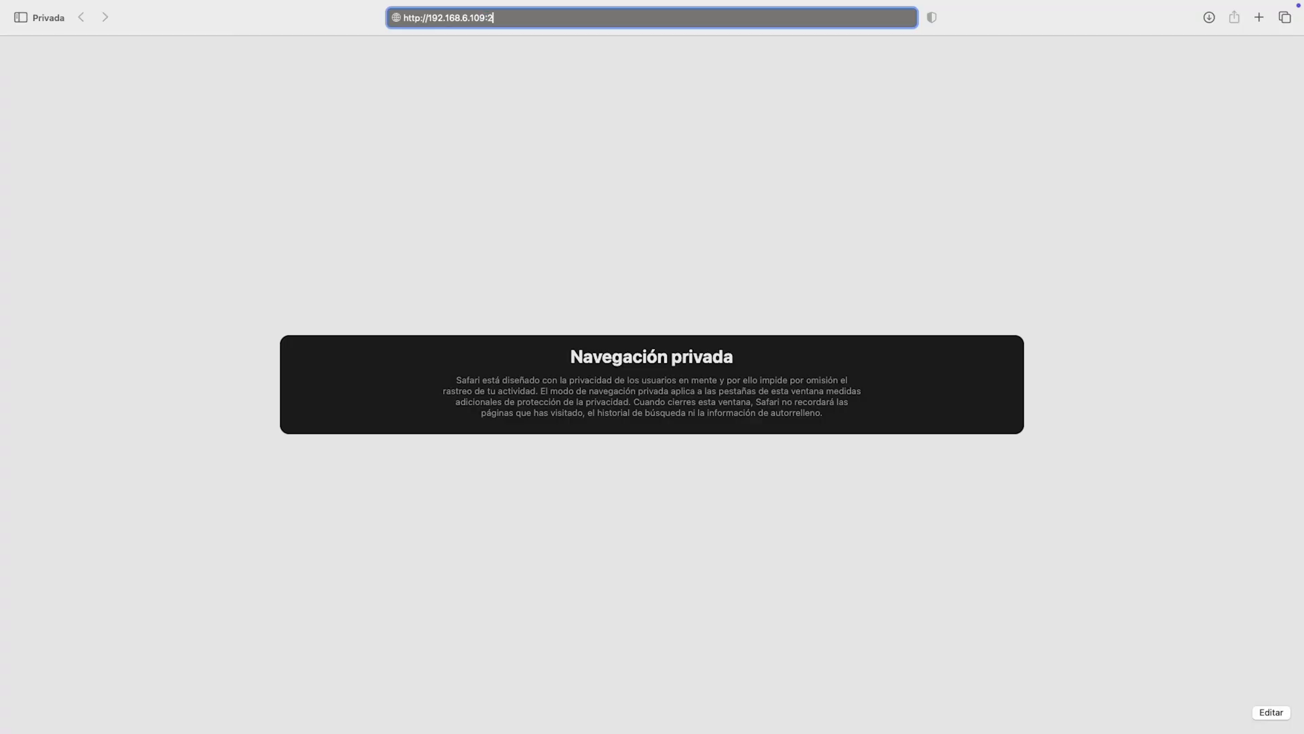
Reach the server at port 2283, register the administrator and pick the dark theme.
{"action": "type", "text": "283"}
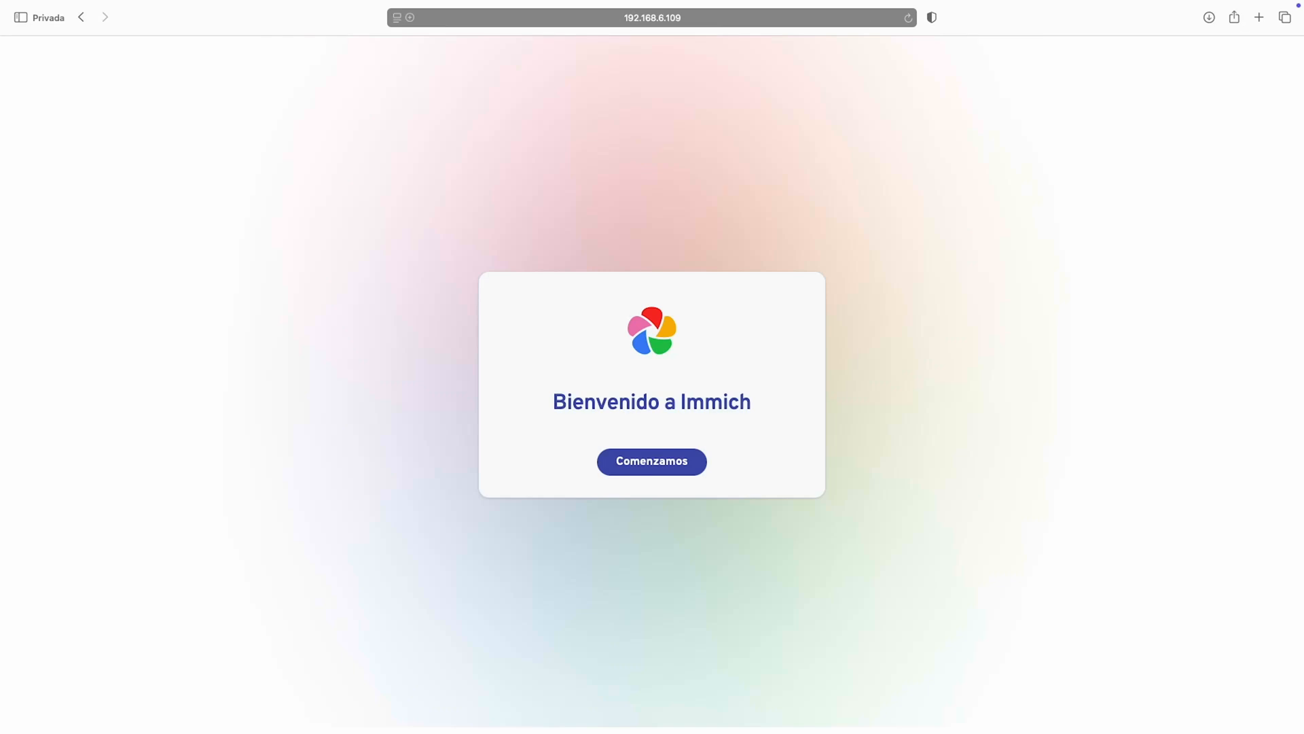
{"action": "left_click", "coordinate": [652, 462]}
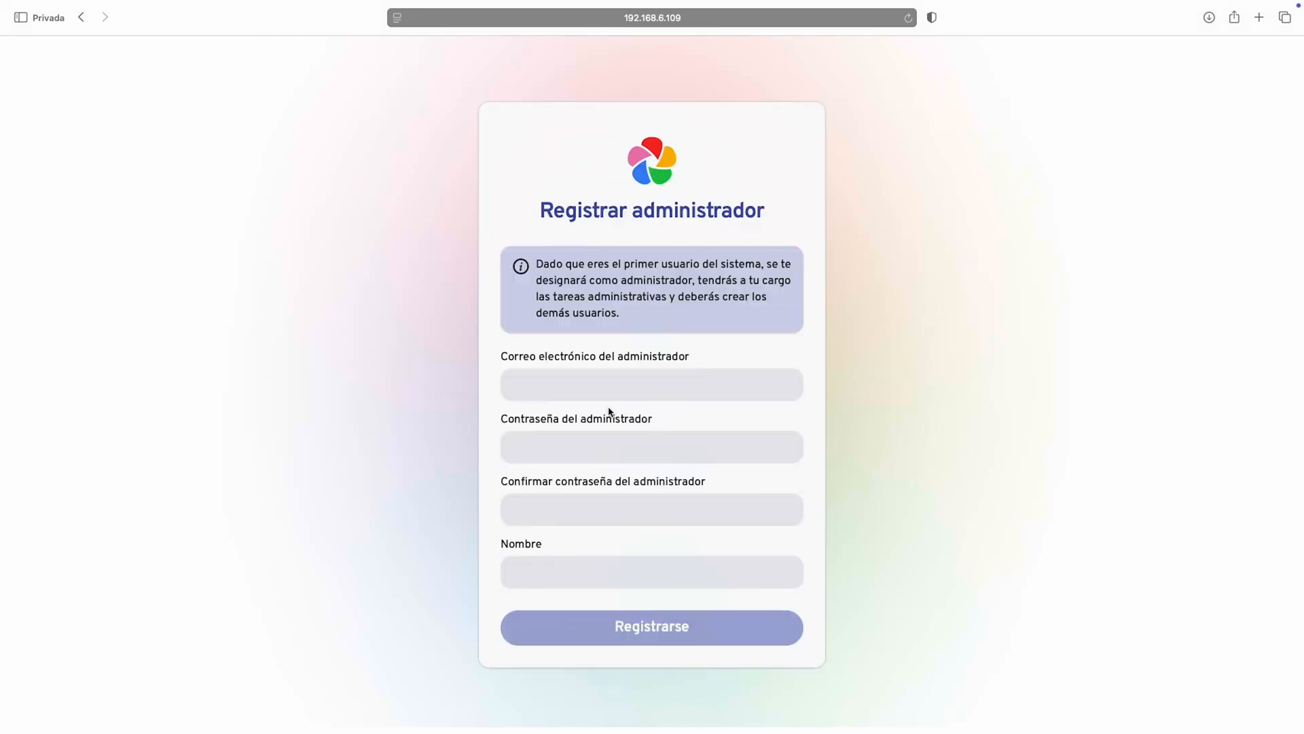
{"action": "left_click", "coordinate": [653, 628]}
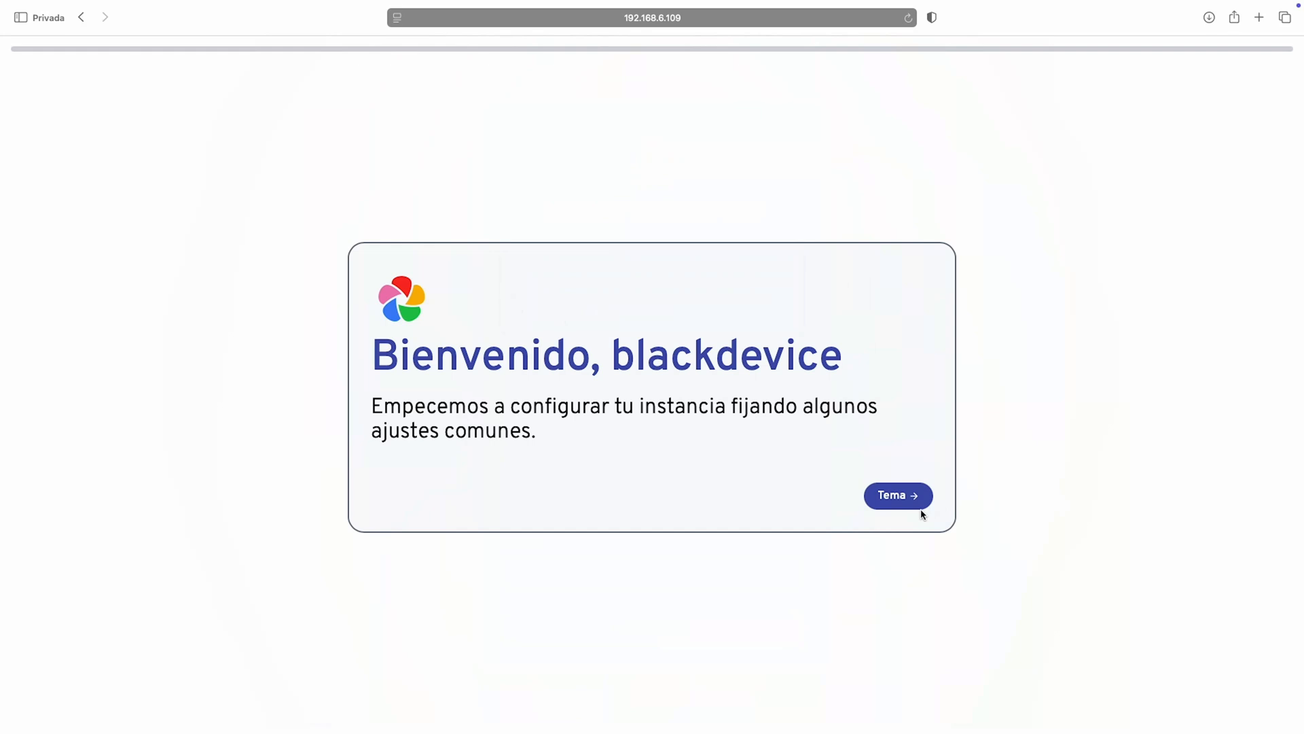
{"action": "left_click", "coordinate": [898, 495]}
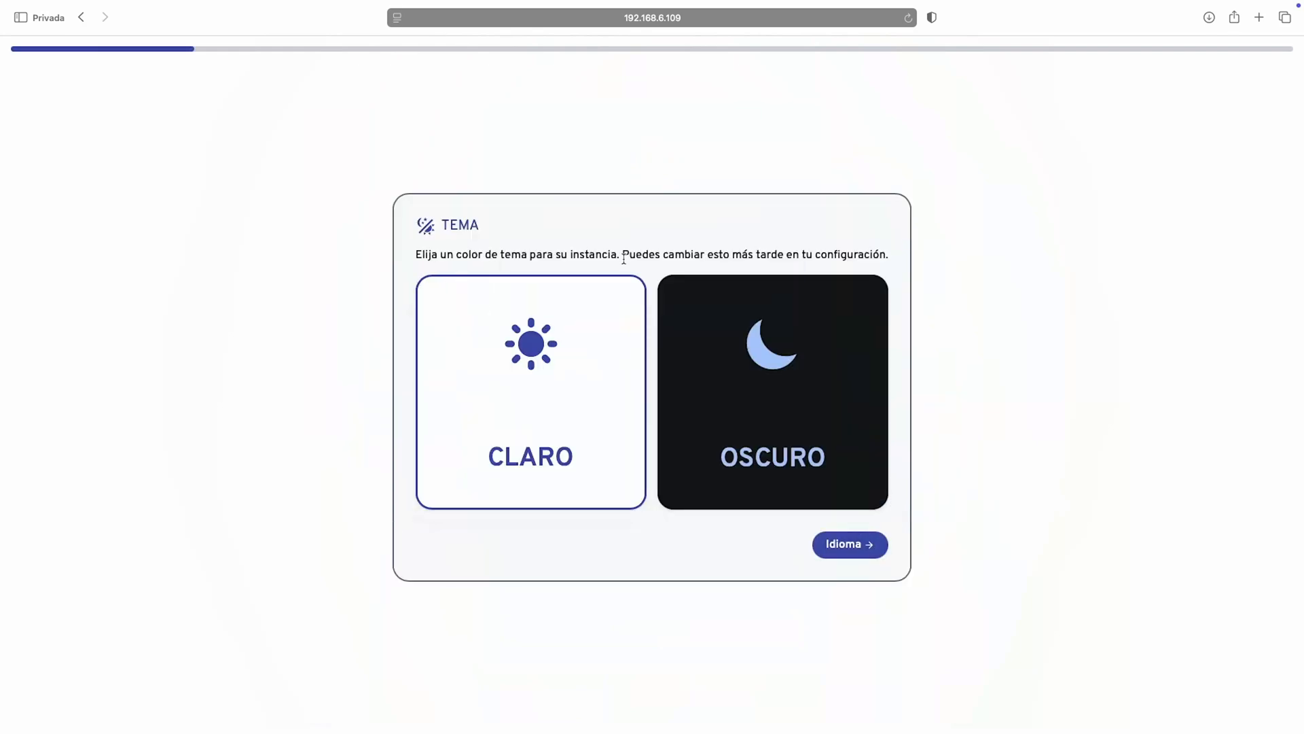
{"action": "left_click", "coordinate": [772, 392]}
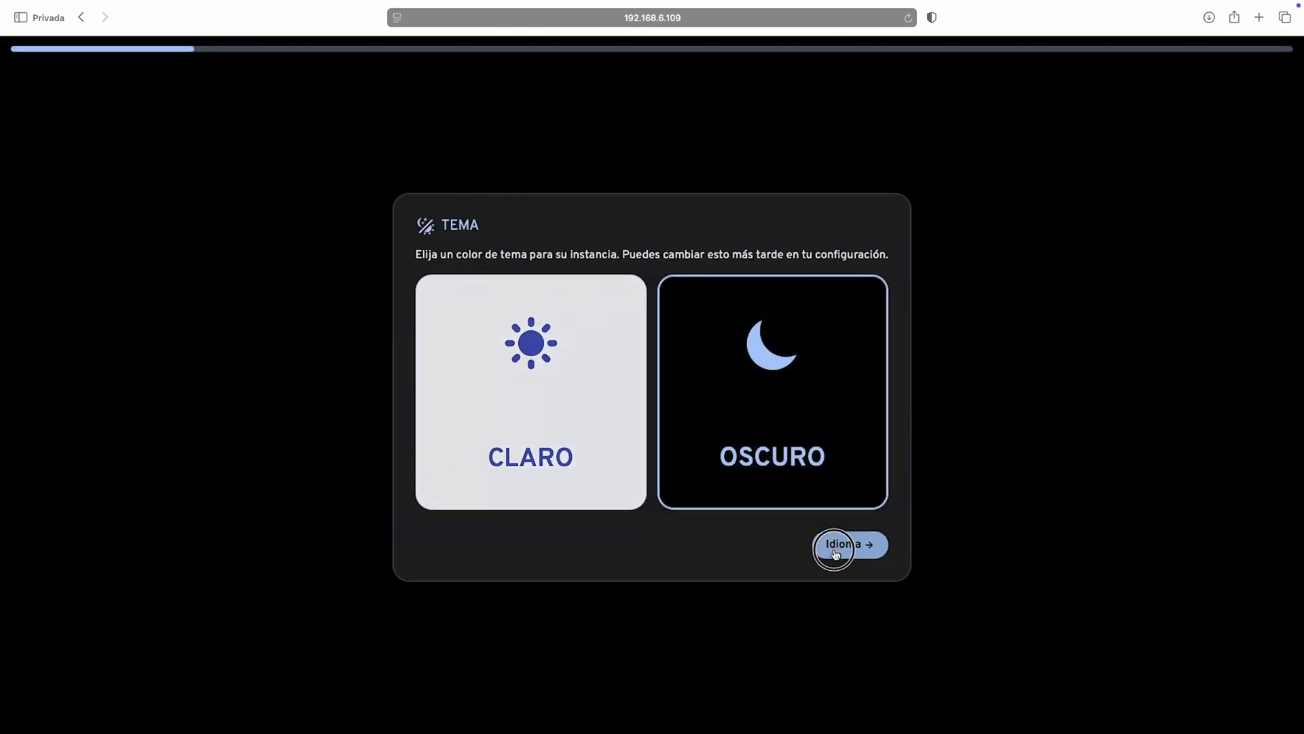
Accept the language, storage template and backups steps and finish onboarding.
{"action": "left_click", "coordinate": [846, 546]}
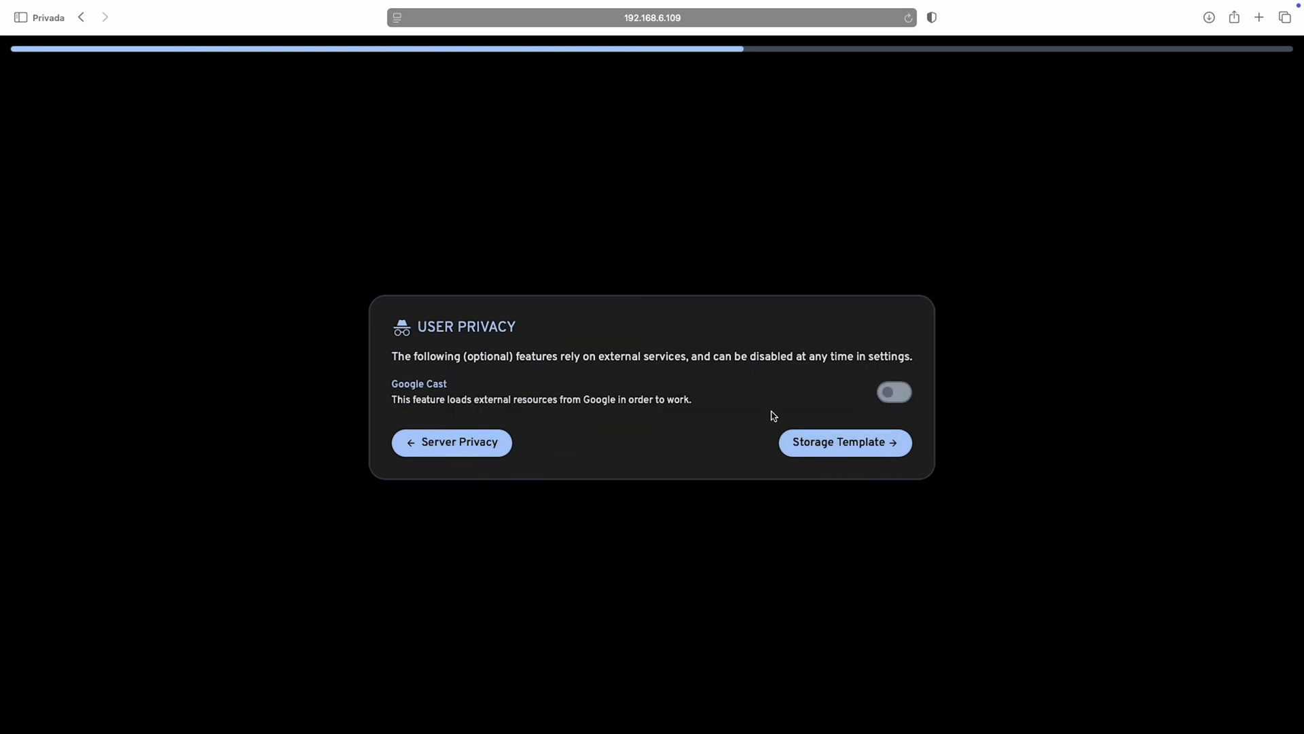
{"action": "left_click", "coordinate": [845, 443]}
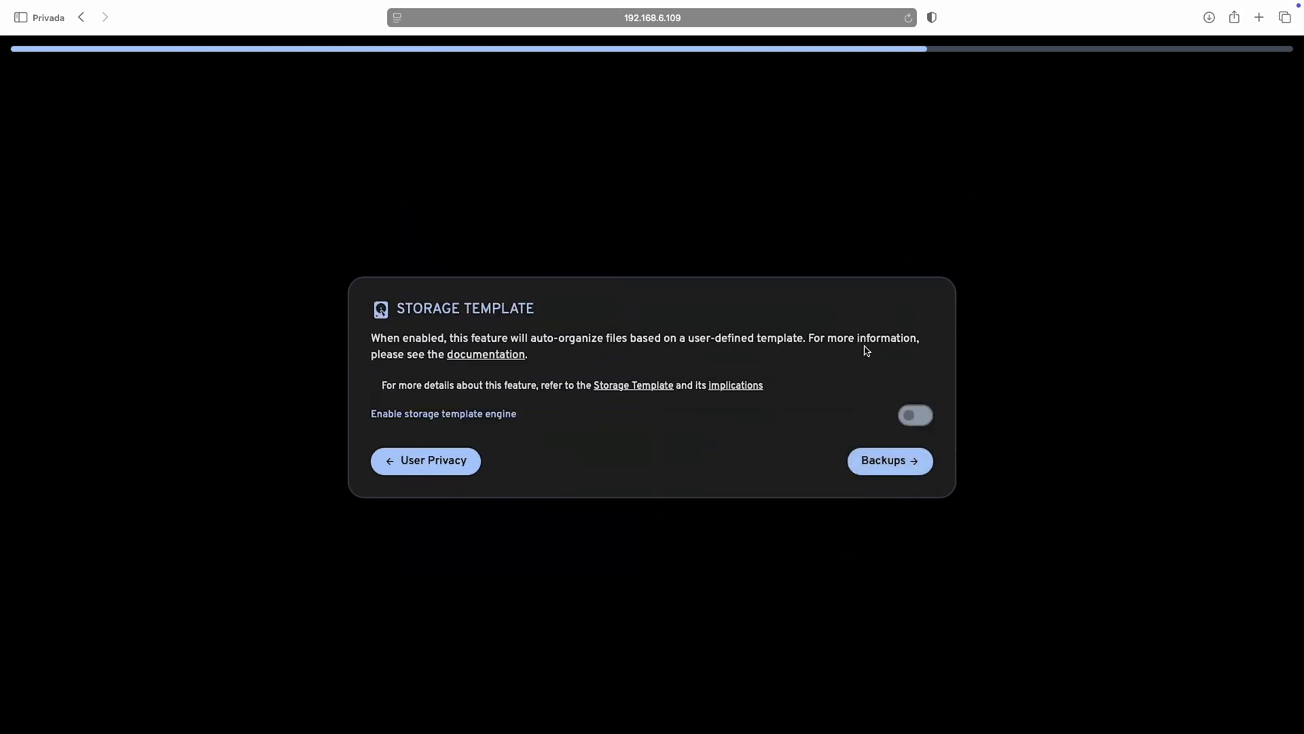
{"action": "left_click", "coordinate": [915, 416]}
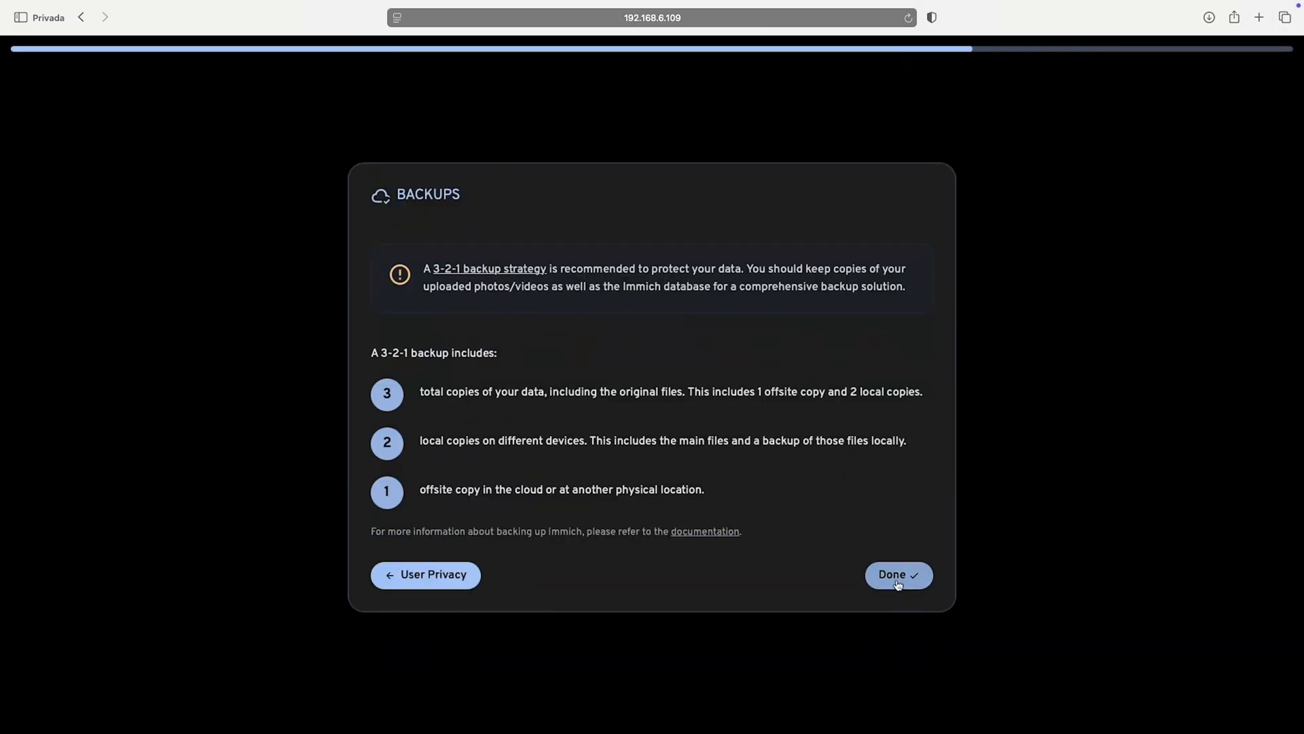
{"action": "left_click", "coordinate": [900, 575]}
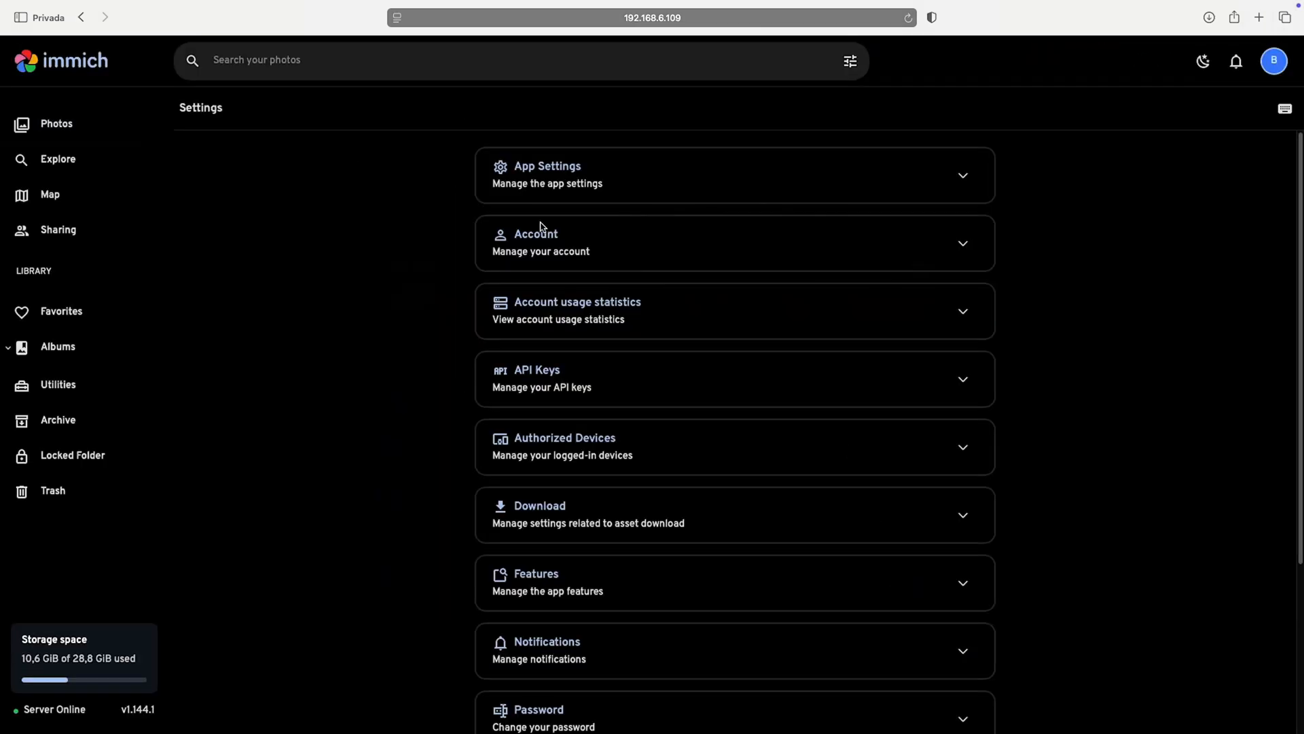
Visit administration settings, then view the uploaded board photo full size with its more-actions menu.
{"action": "scroll", "scroll_direction": "down", "scroll_amount": 3}
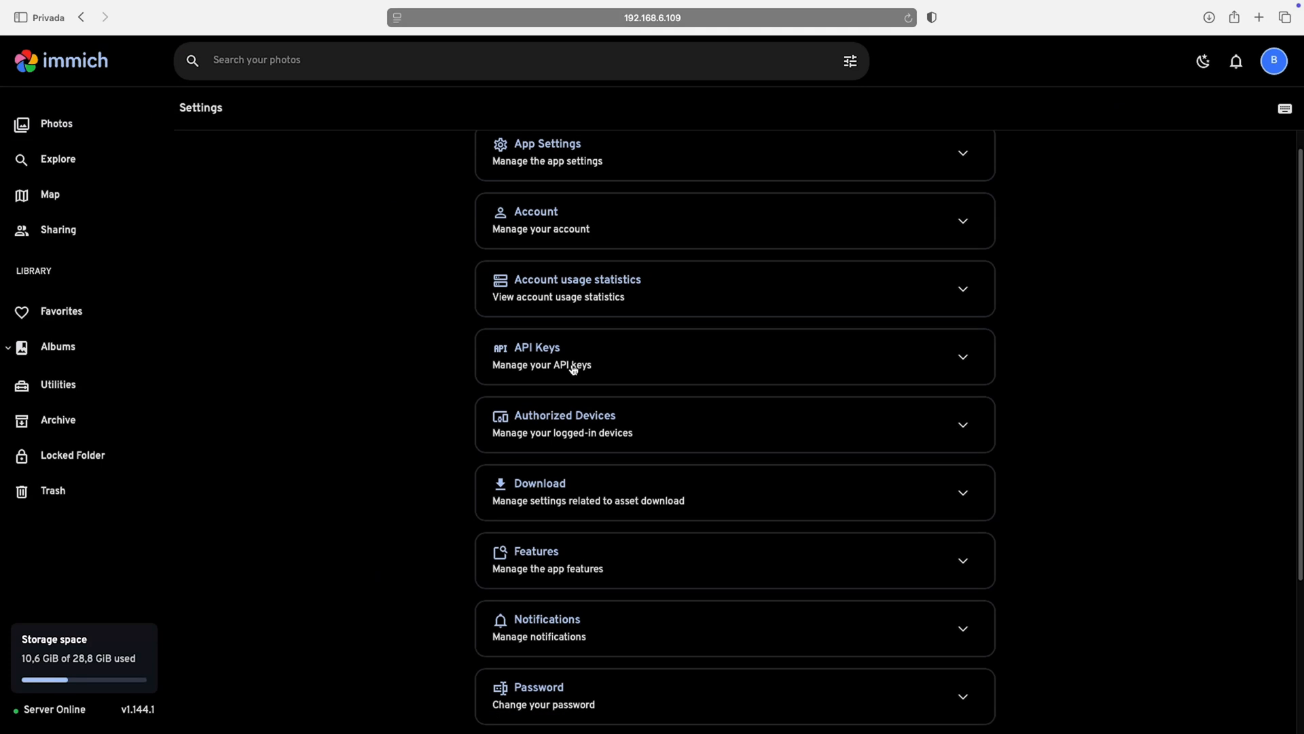
{"action": "left_click", "coordinate": [57, 193]}
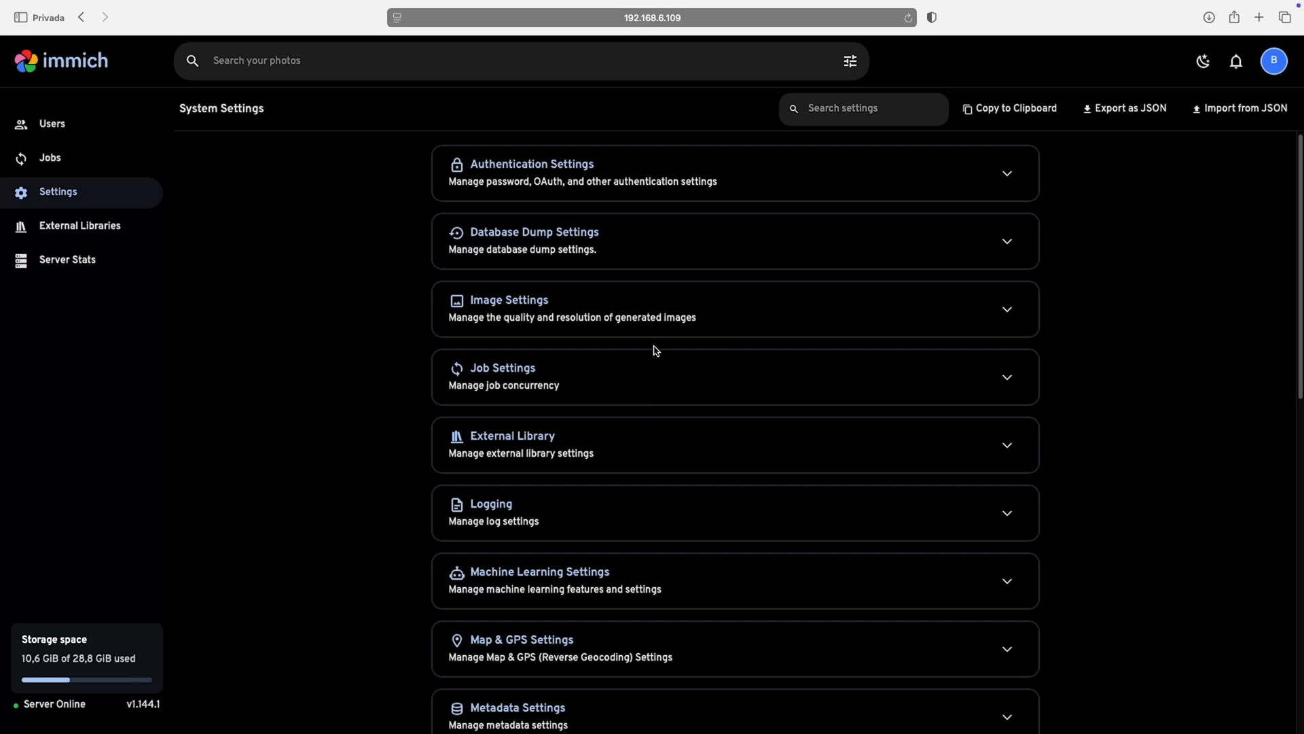
{"action": "scroll", "scroll_direction": "down", "scroll_amount": 3}
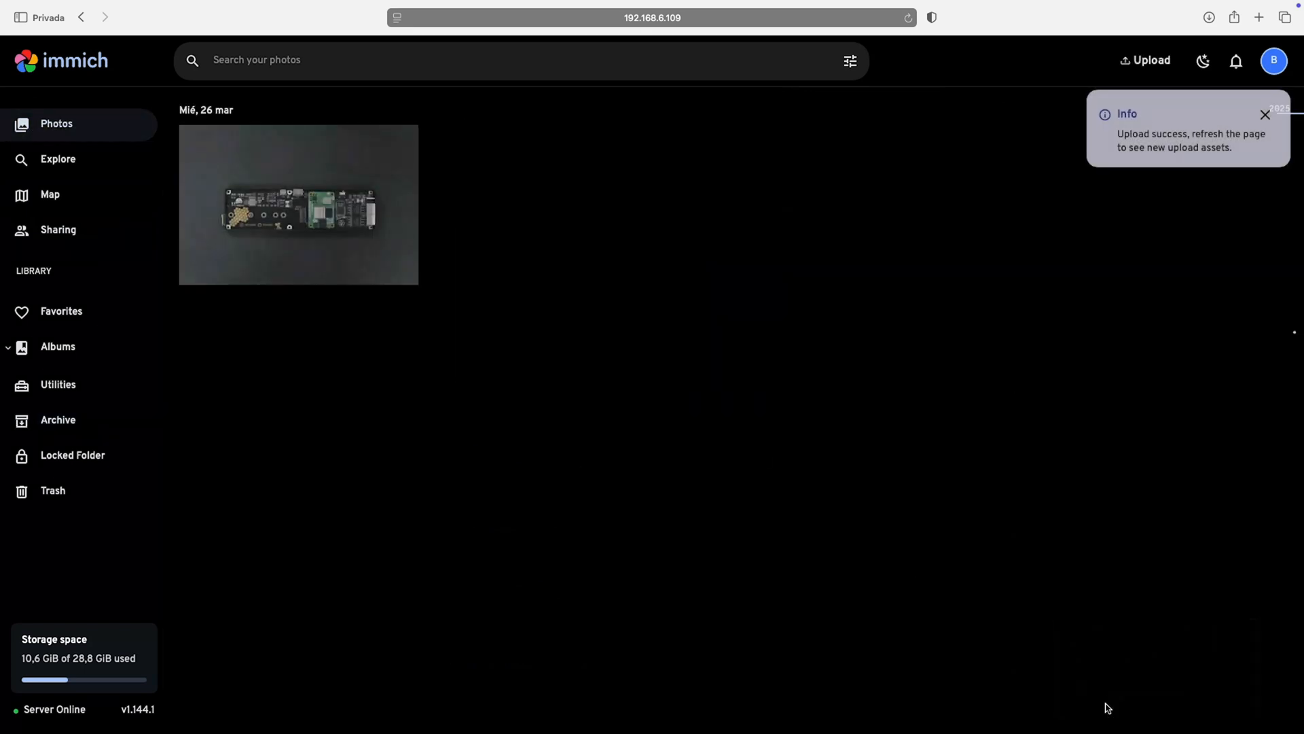
{"action": "left_click", "coordinate": [298, 207]}
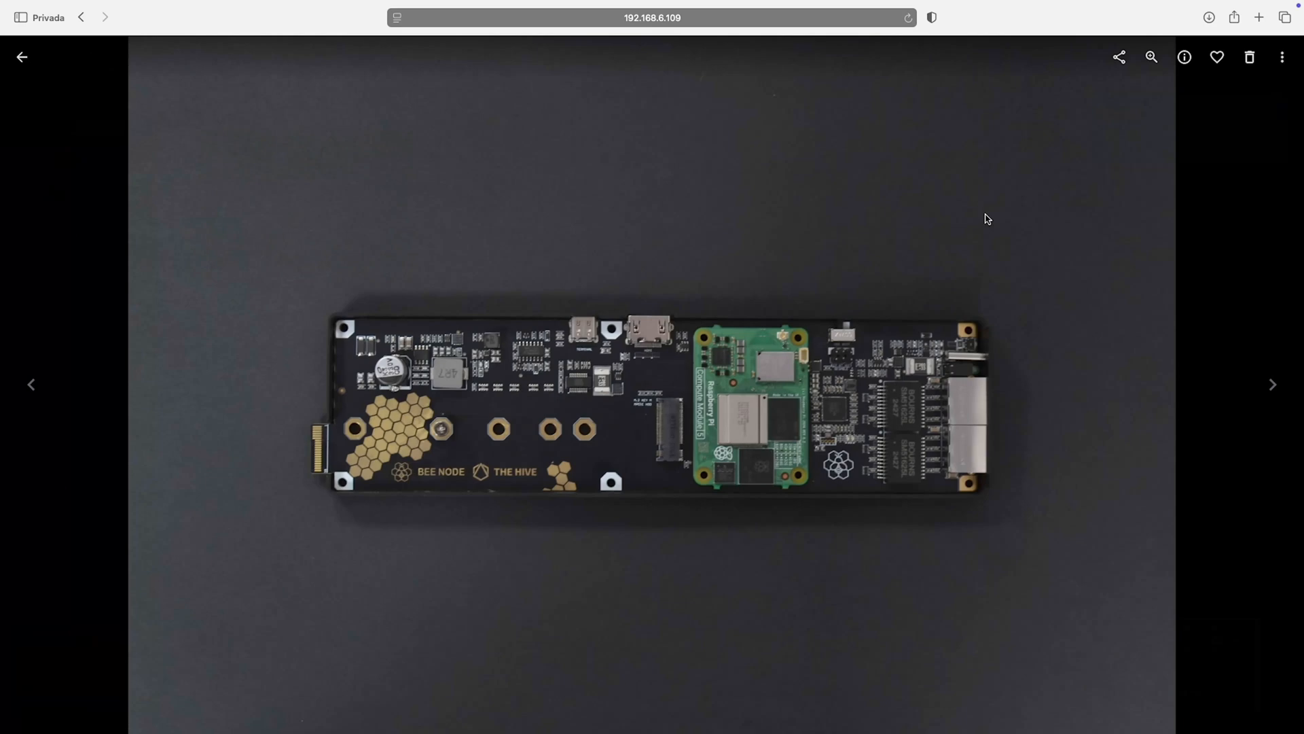
{"action": "mouse_move", "coordinate": [1133, 57]}
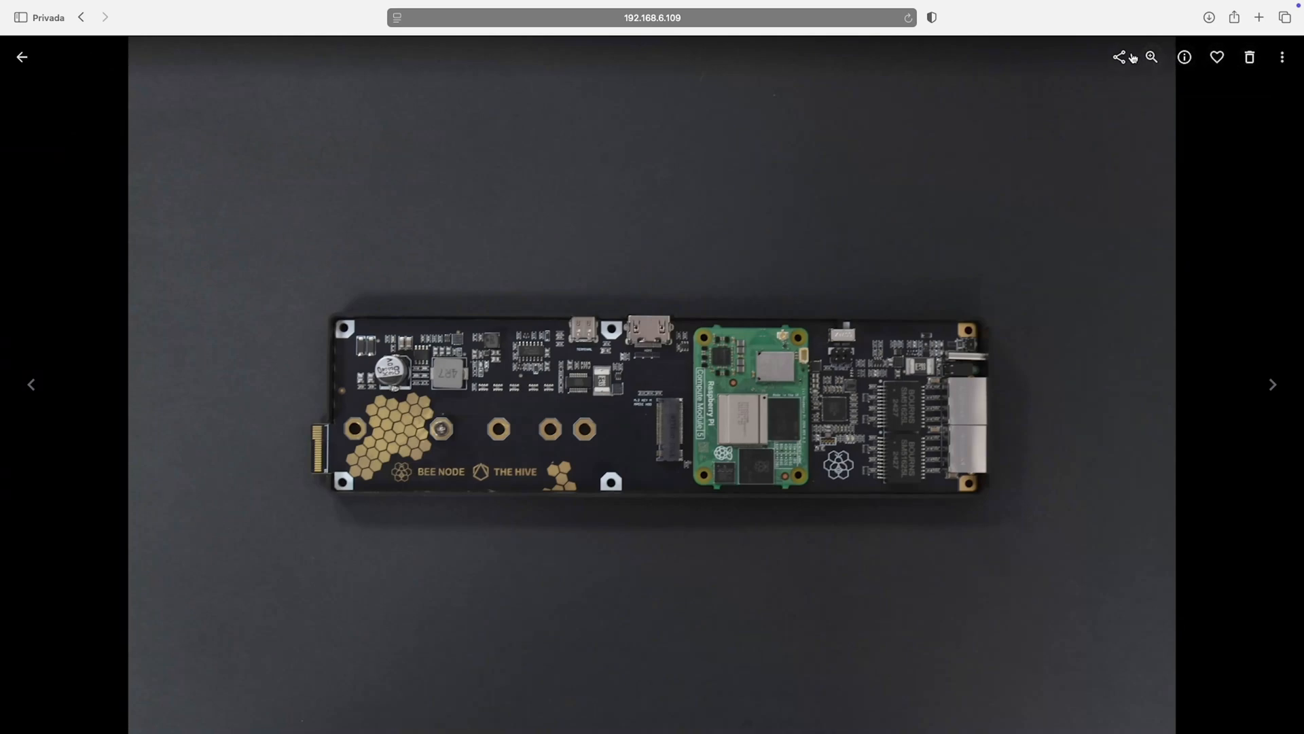
{"action": "left_click", "coordinate": [1282, 57]}
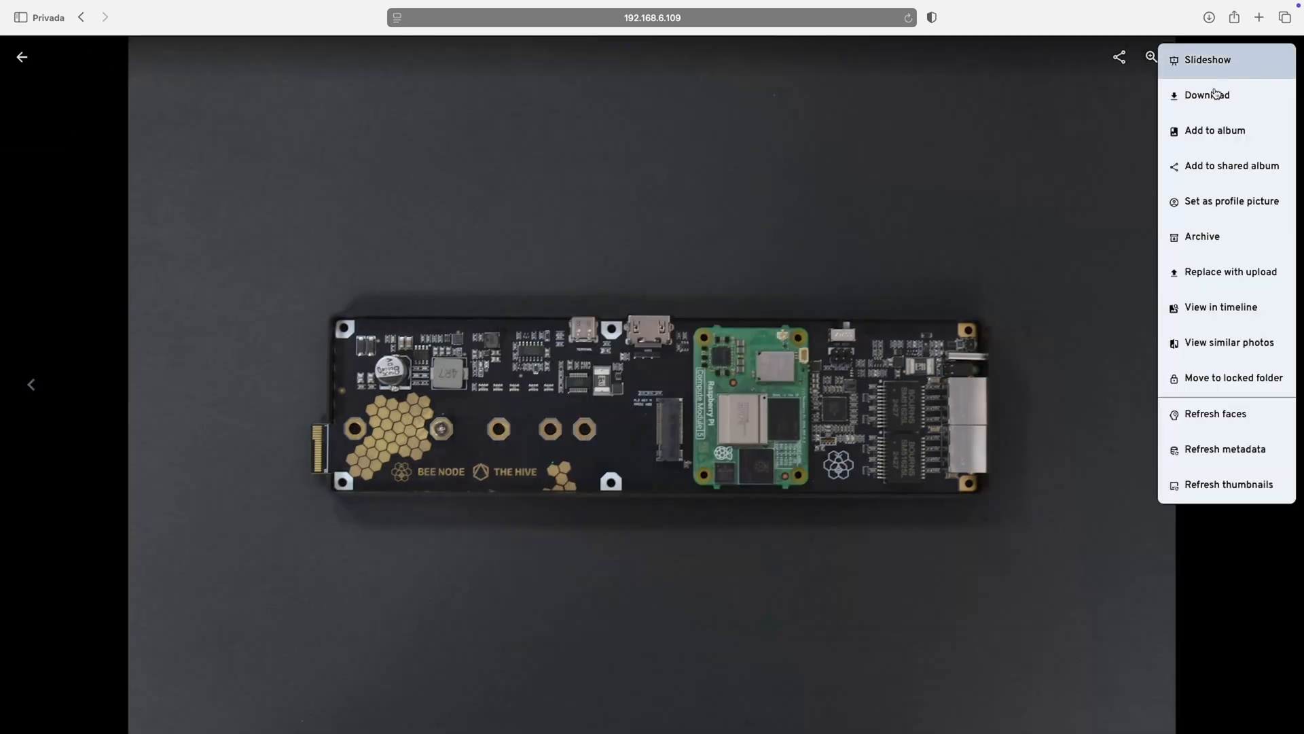
{"action": "mouse_move", "coordinate": [1219, 364]}
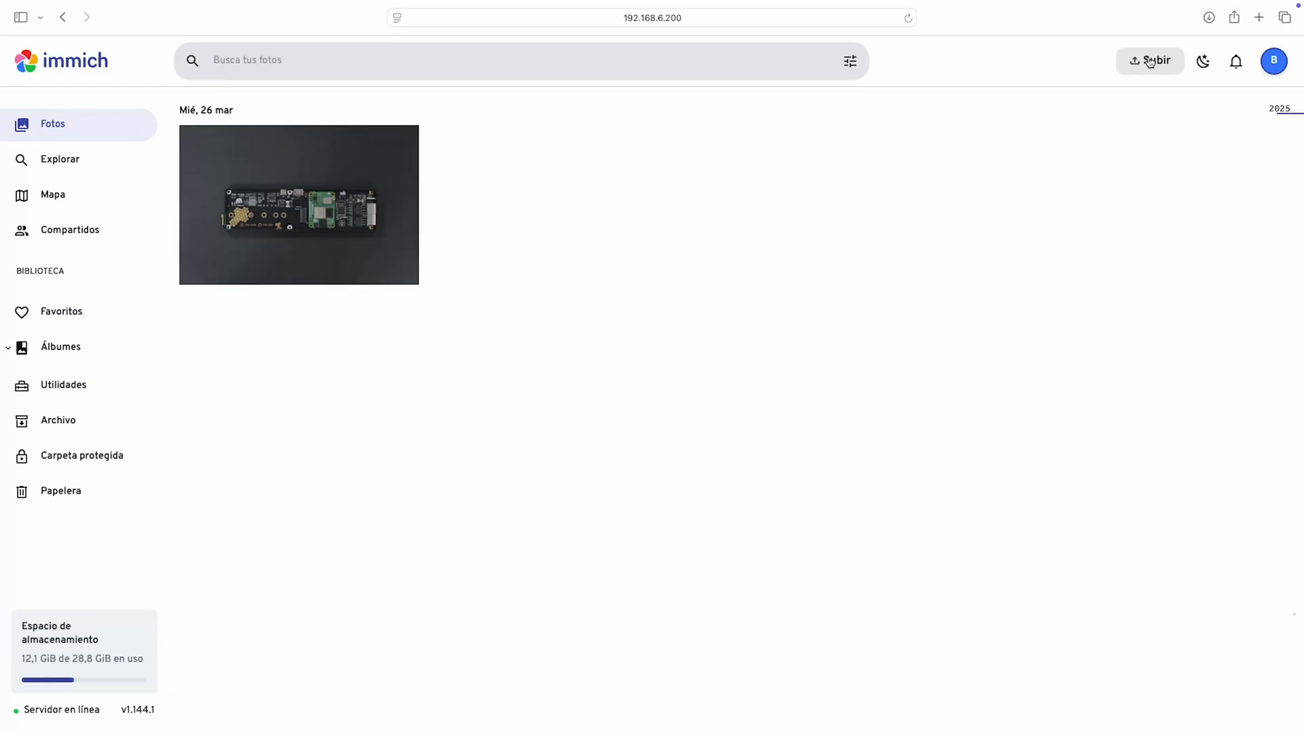
Create album 'Hive' described as 'prototype pictures and assembly scenes' and begin selecting photos.
{"action": "left_click", "coordinate": [59, 346]}
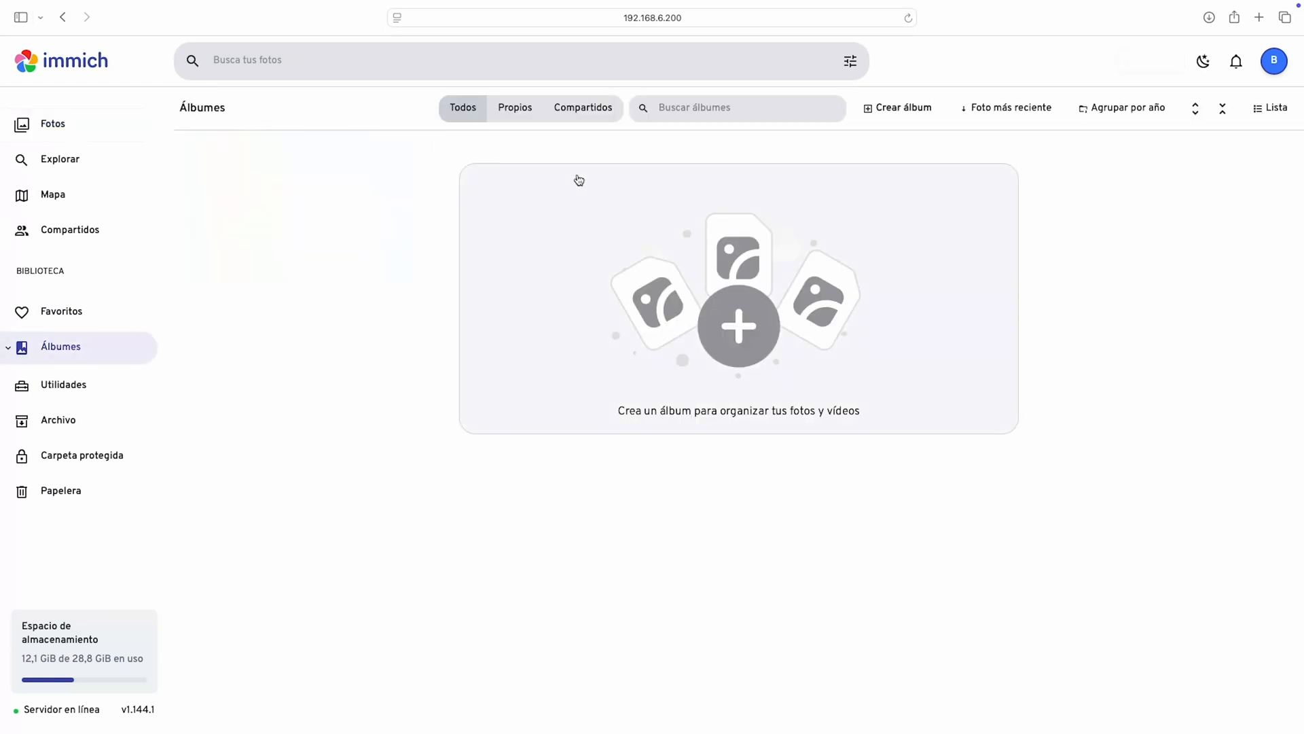
{"action": "mouse_move", "coordinate": [904, 119]}
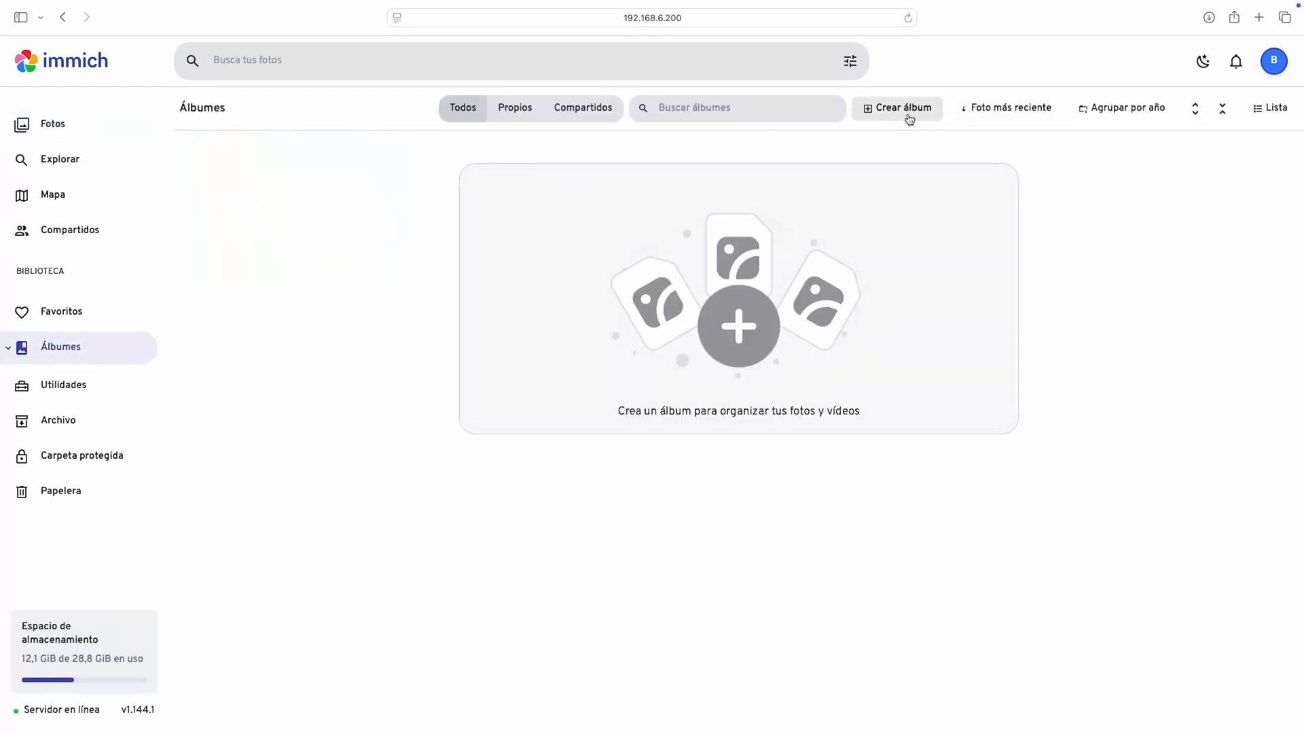
{"action": "left_click", "coordinate": [902, 108]}
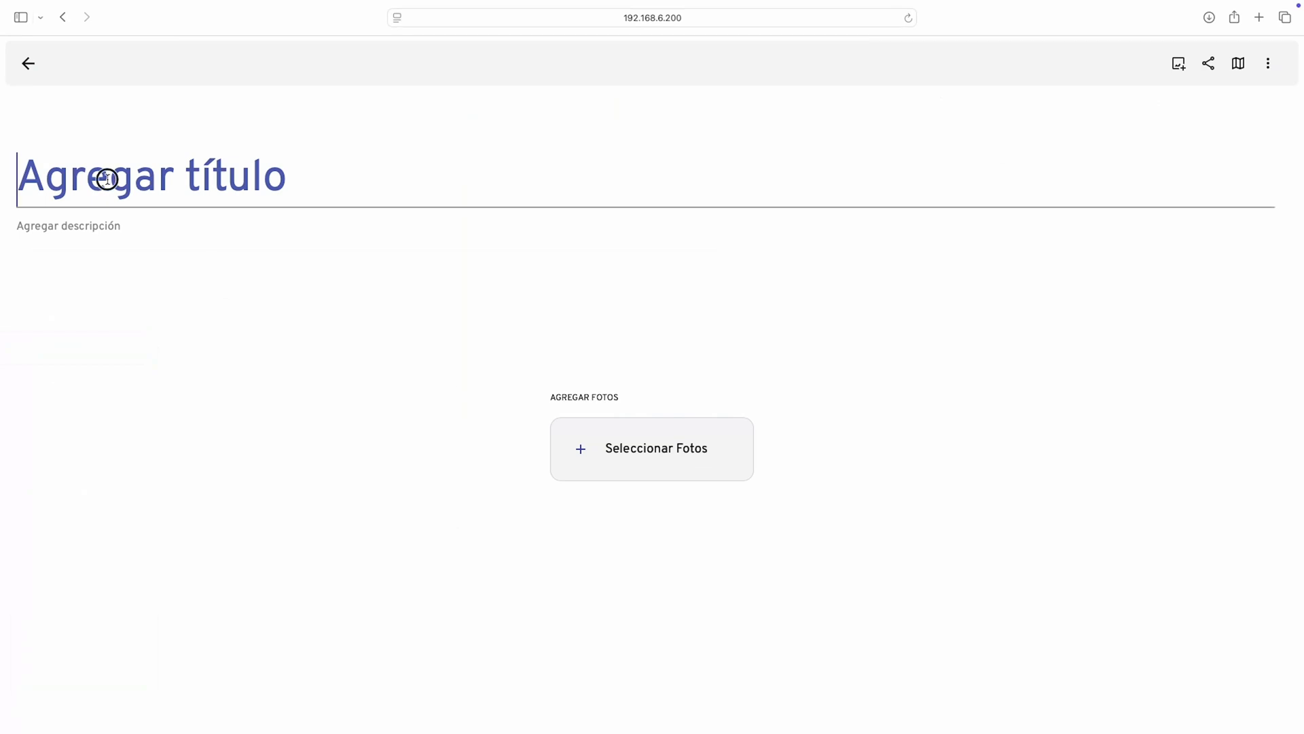
{"action": "type", "text": "Hive"}
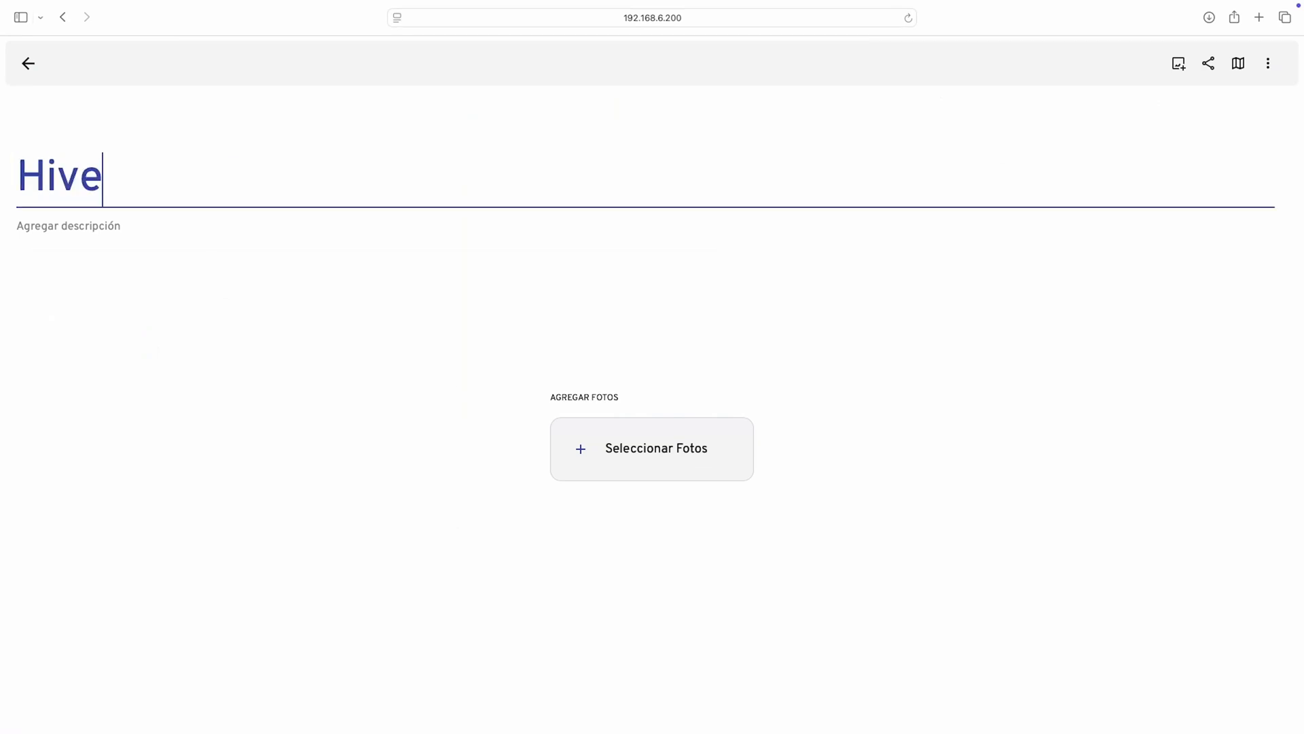
{"action": "left_click", "coordinate": [68, 226]}
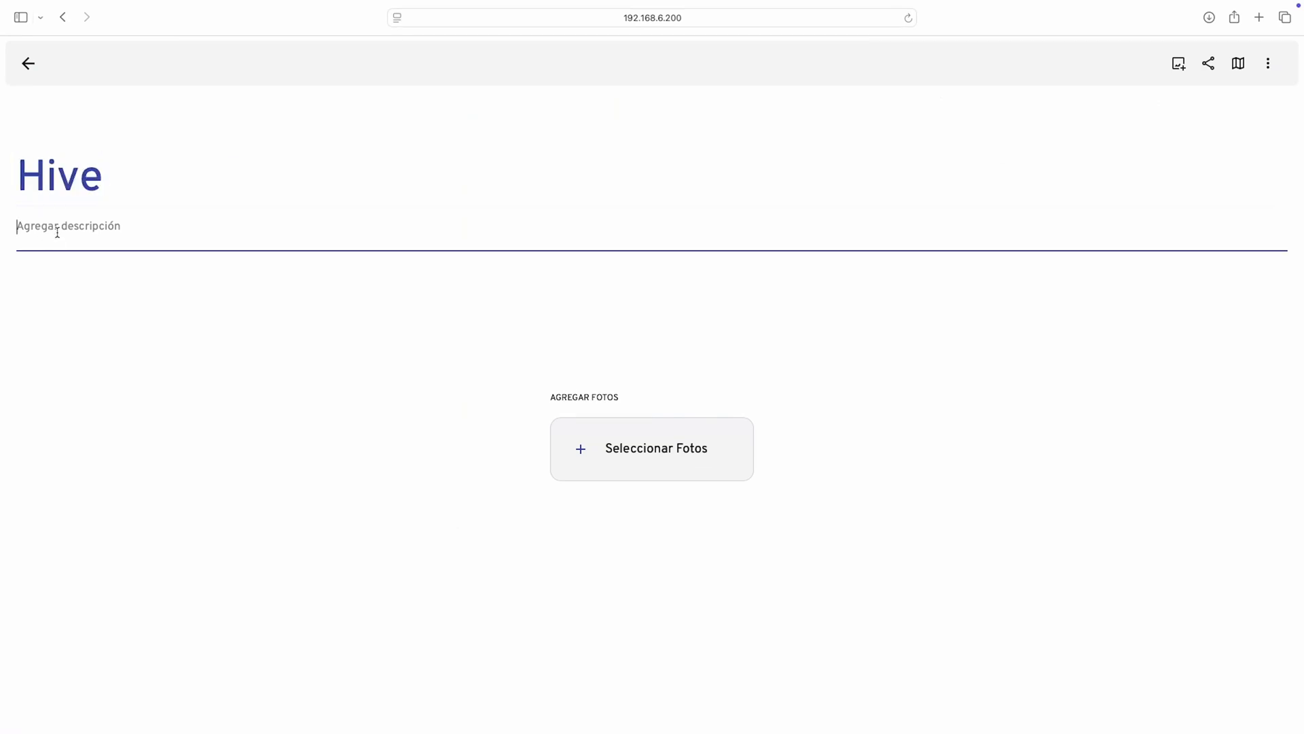
{"action": "type", "text": "prototype pictures and assembly"}
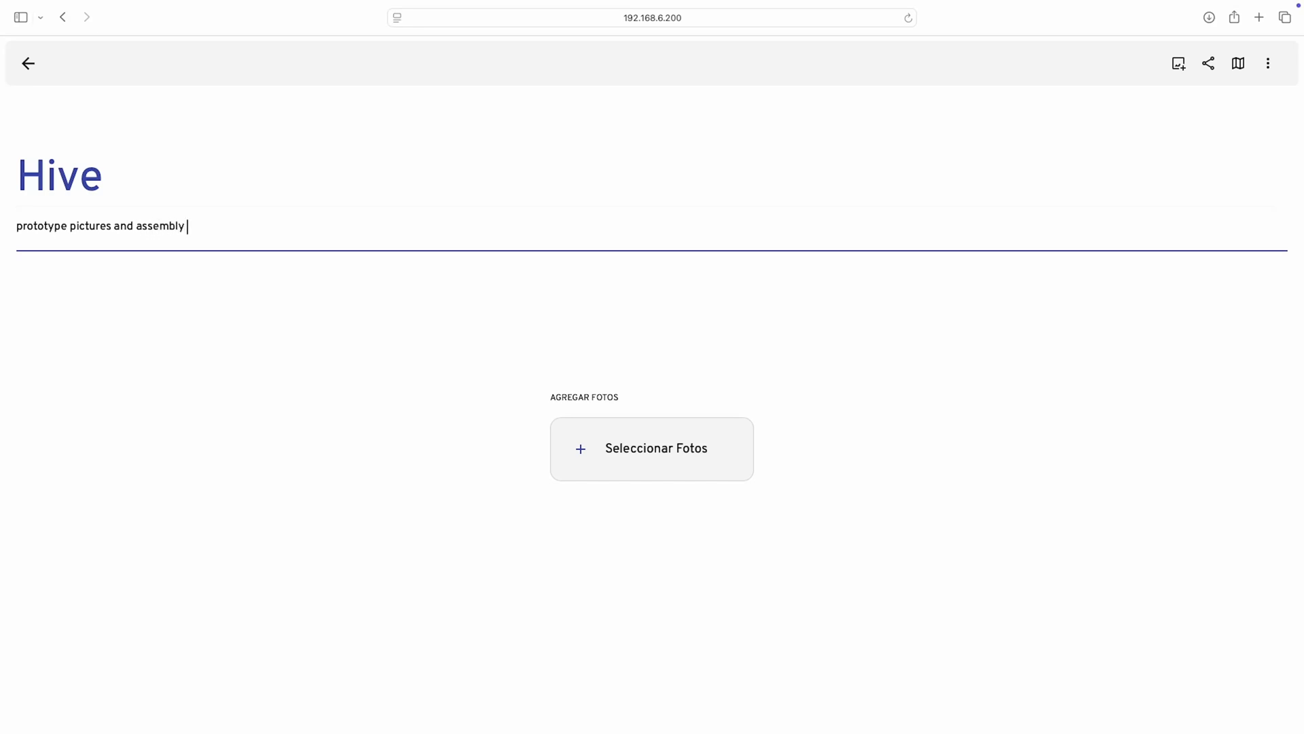
{"action": "type", "text": "s"}
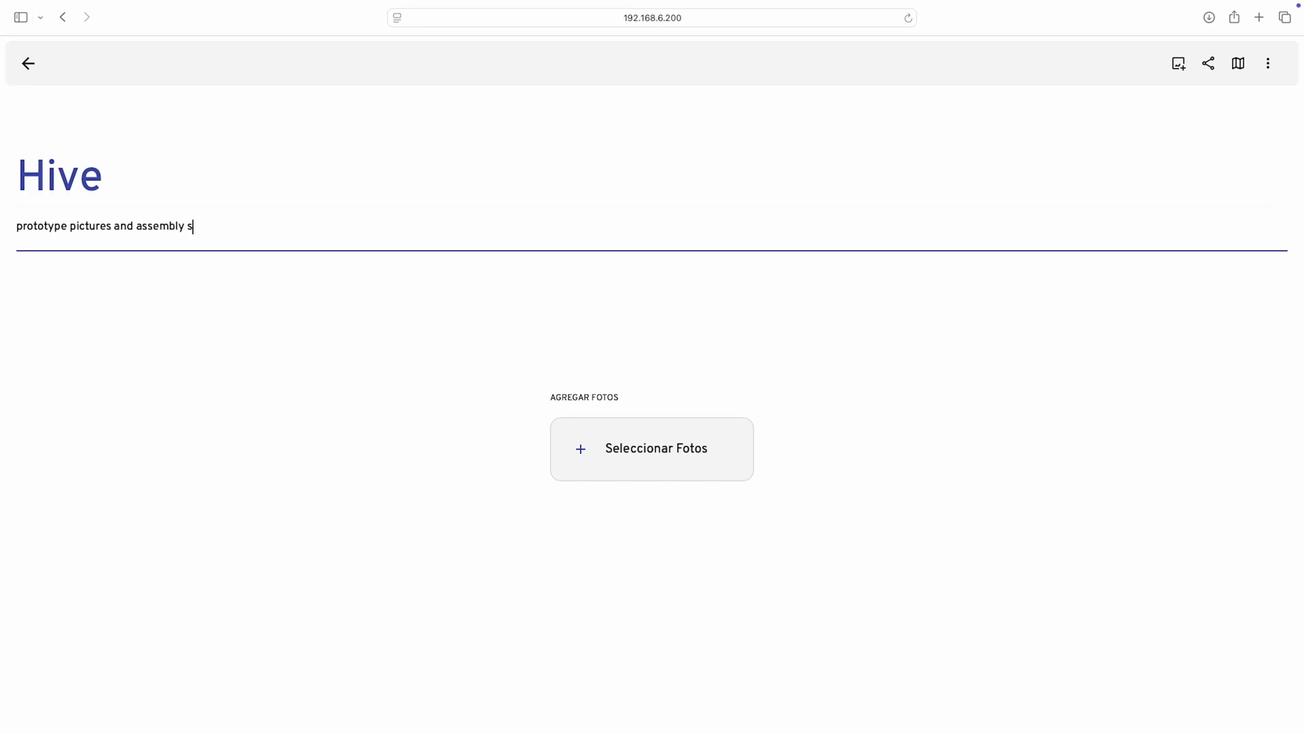
{"action": "type", "text": "cenes"}
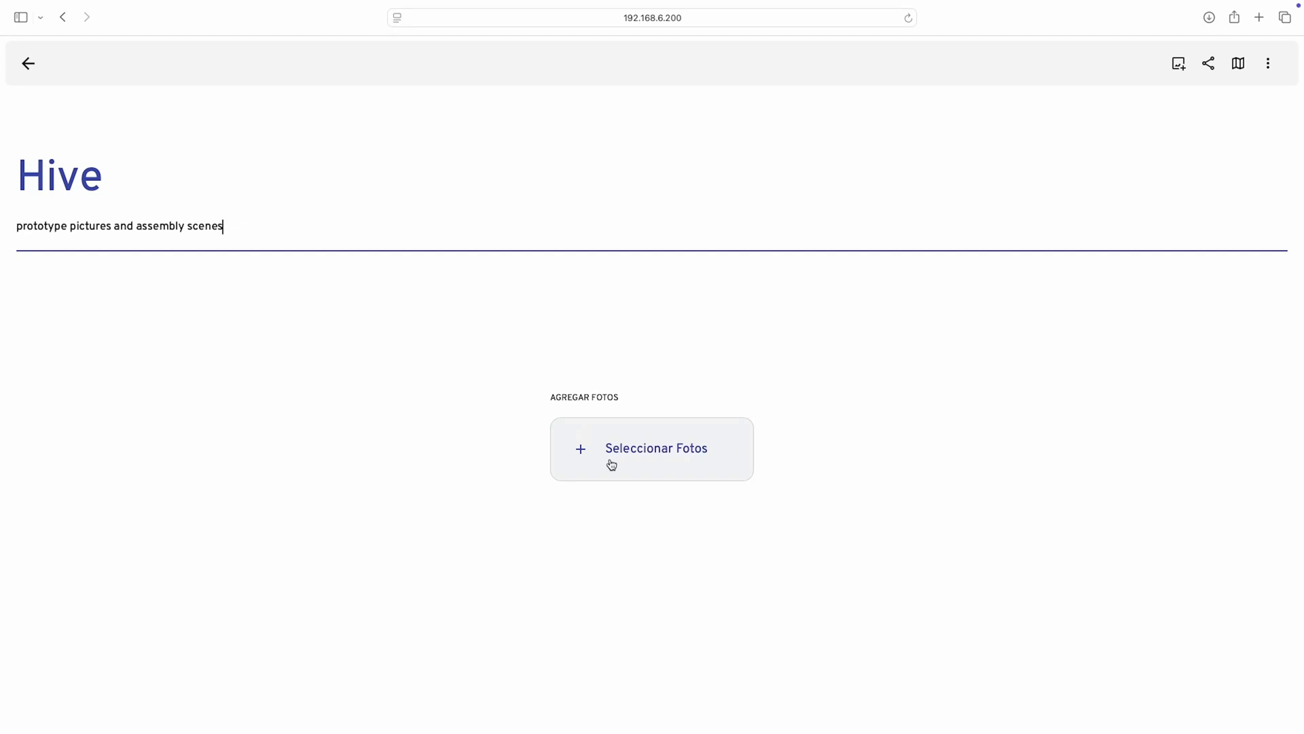
{"action": "left_click", "coordinate": [656, 448]}
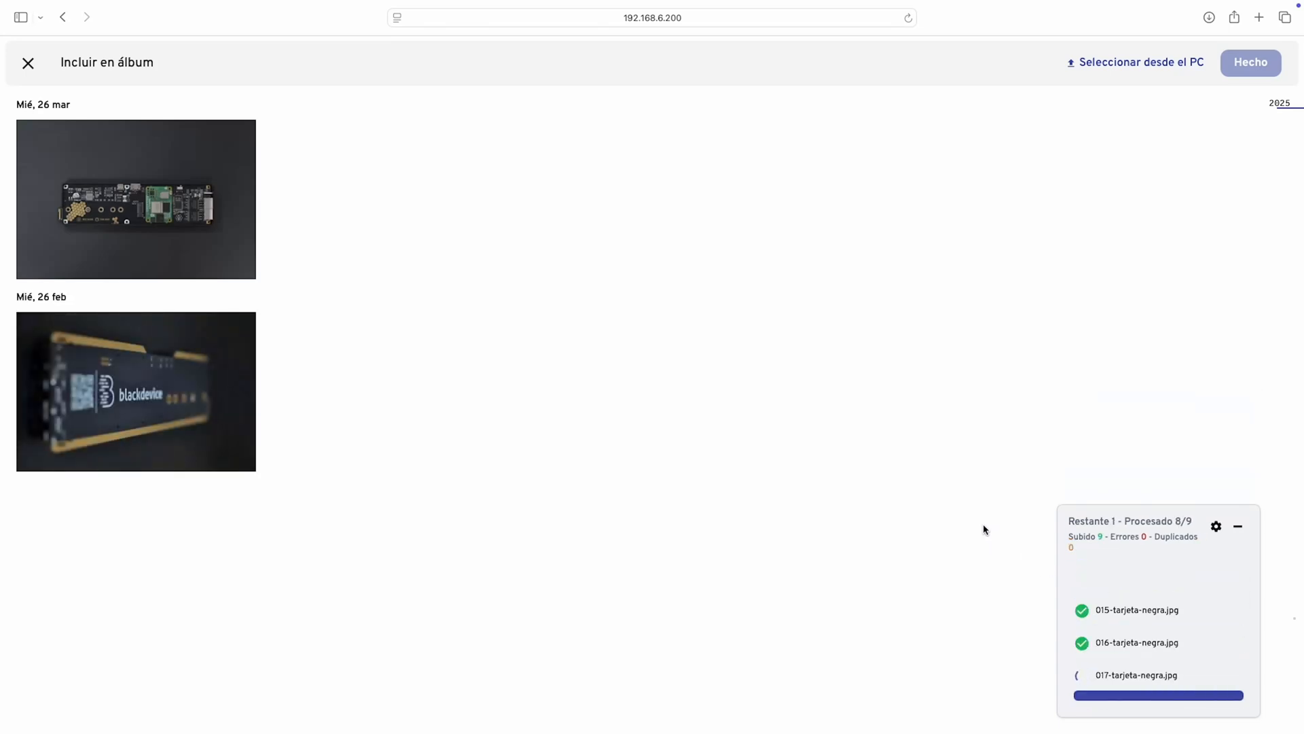
Add the nine uploaded board photos to Hive and return to the albums list.
{"action": "left_click", "coordinate": [1250, 63]}
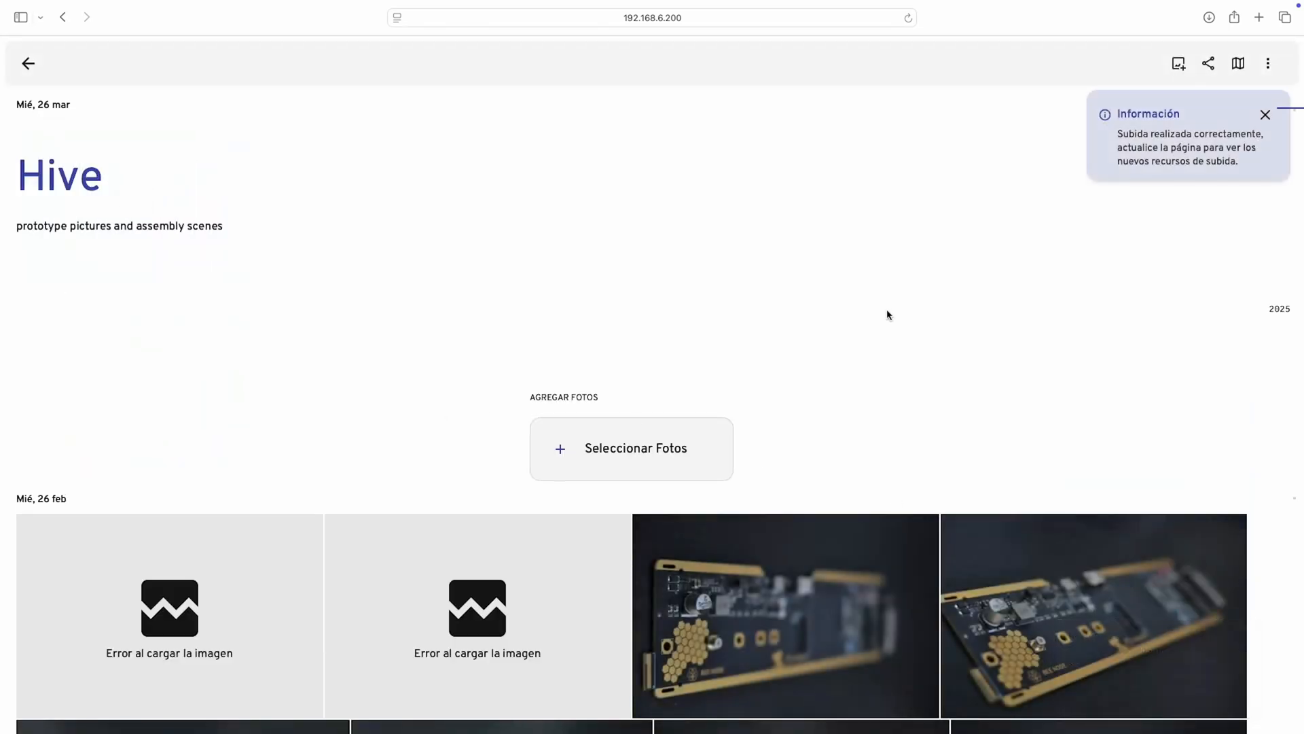
{"action": "mouse_move", "coordinate": [1138, 199]}
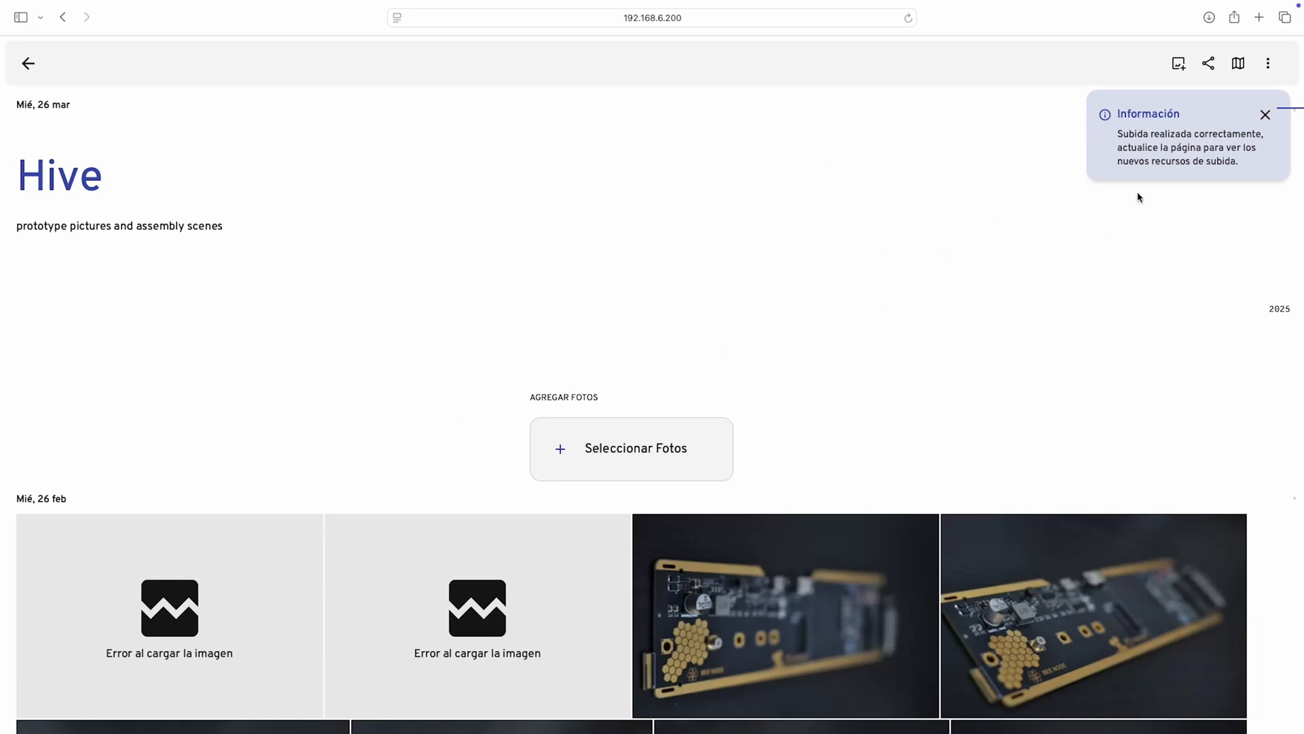
{"action": "scroll", "scroll_direction": "down", "scroll_amount": 3}
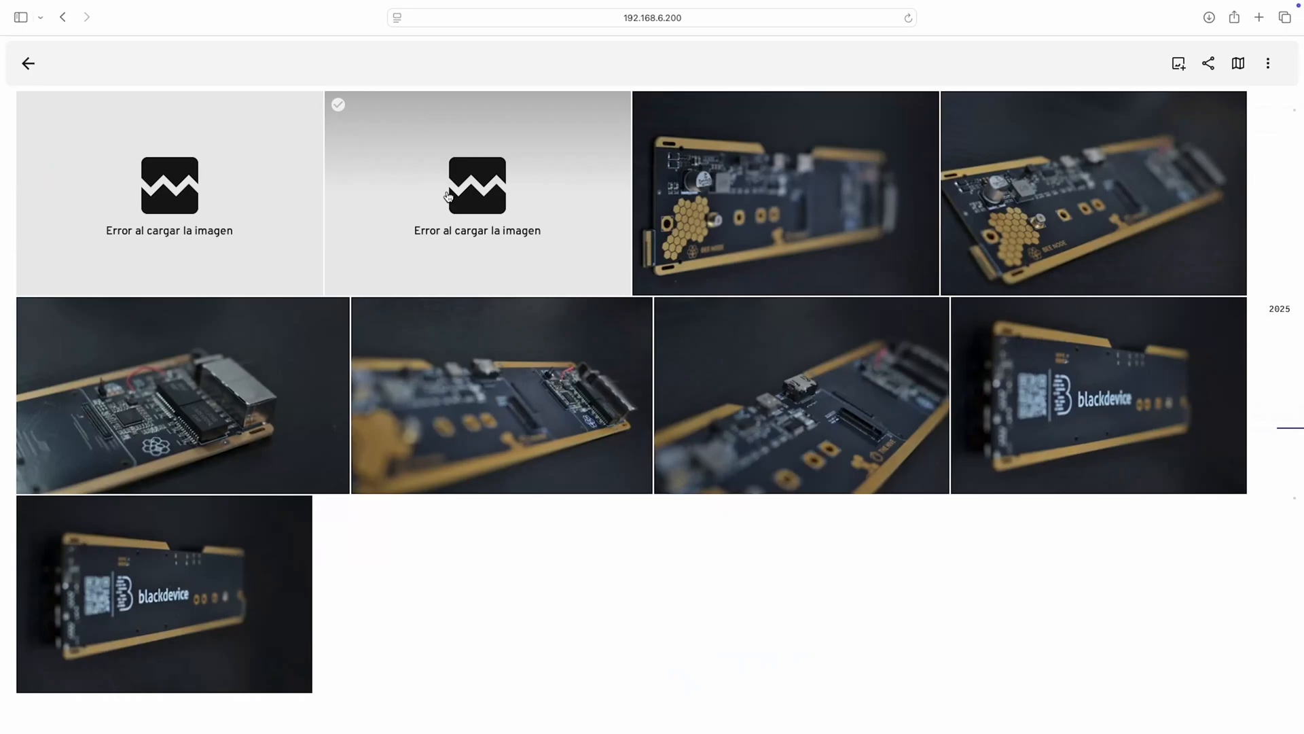
{"action": "left_click", "coordinate": [25, 63]}
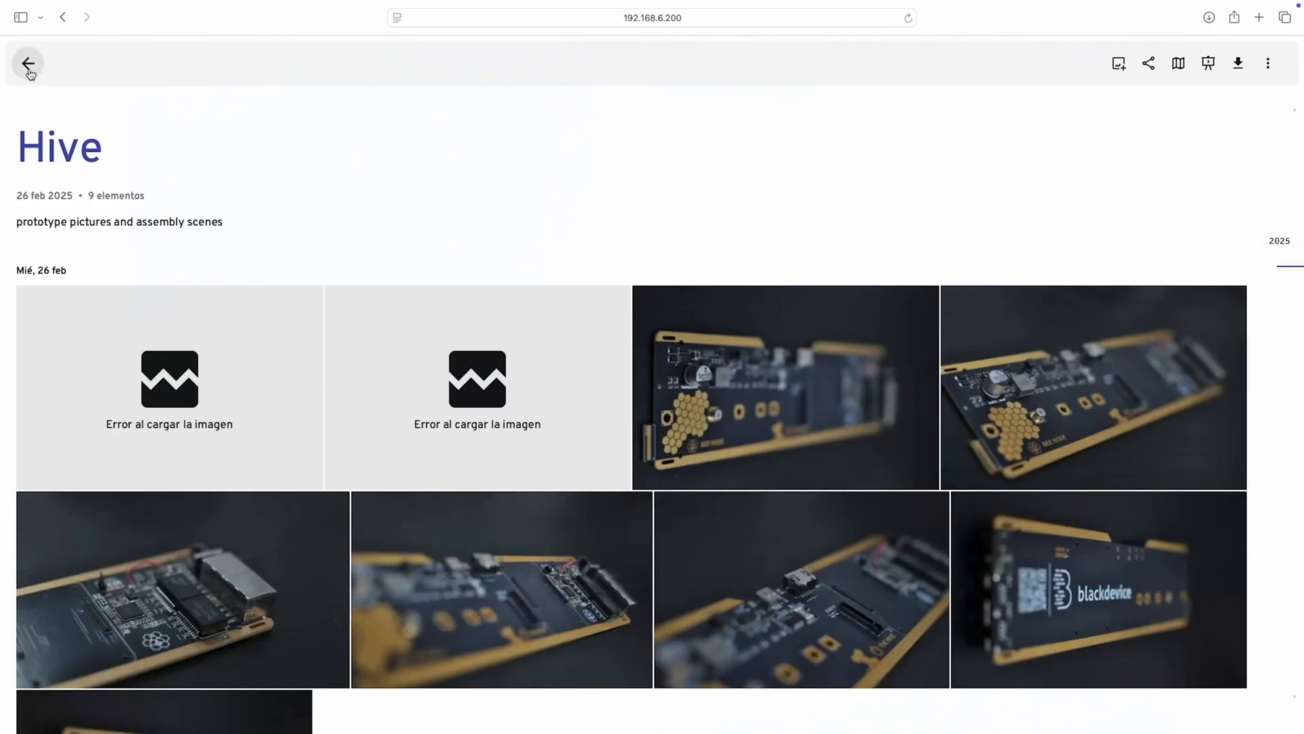
{"action": "left_click", "coordinate": [28, 63]}
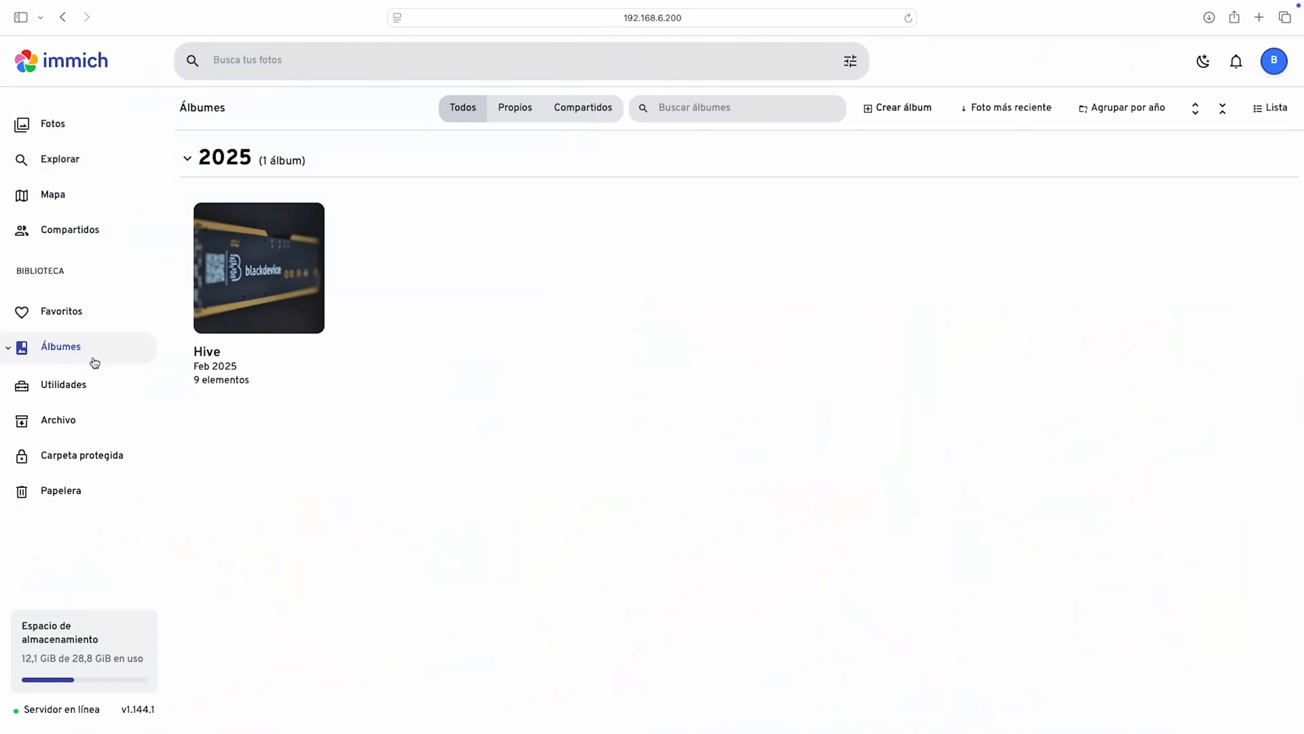
Check the Hive album, then return to the main photo timeline.
{"action": "left_click", "coordinate": [258, 266]}
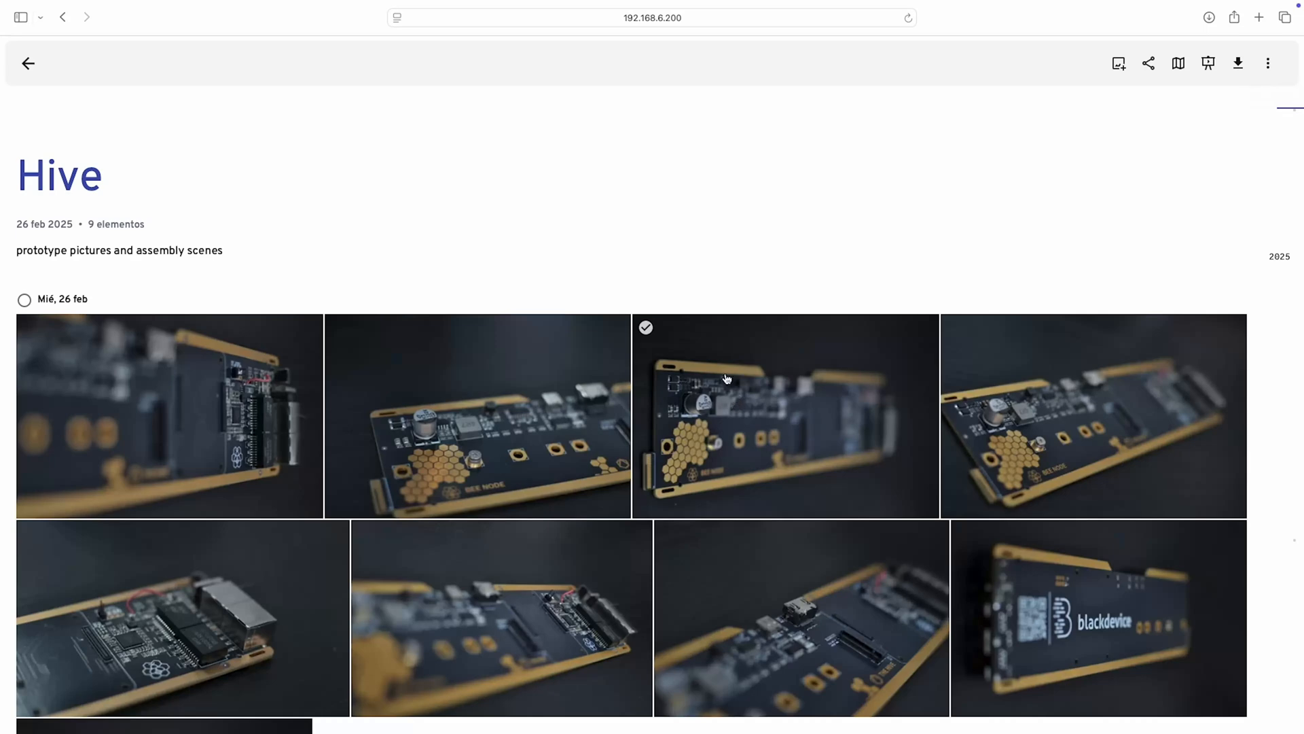
{"action": "left_click", "coordinate": [27, 62]}
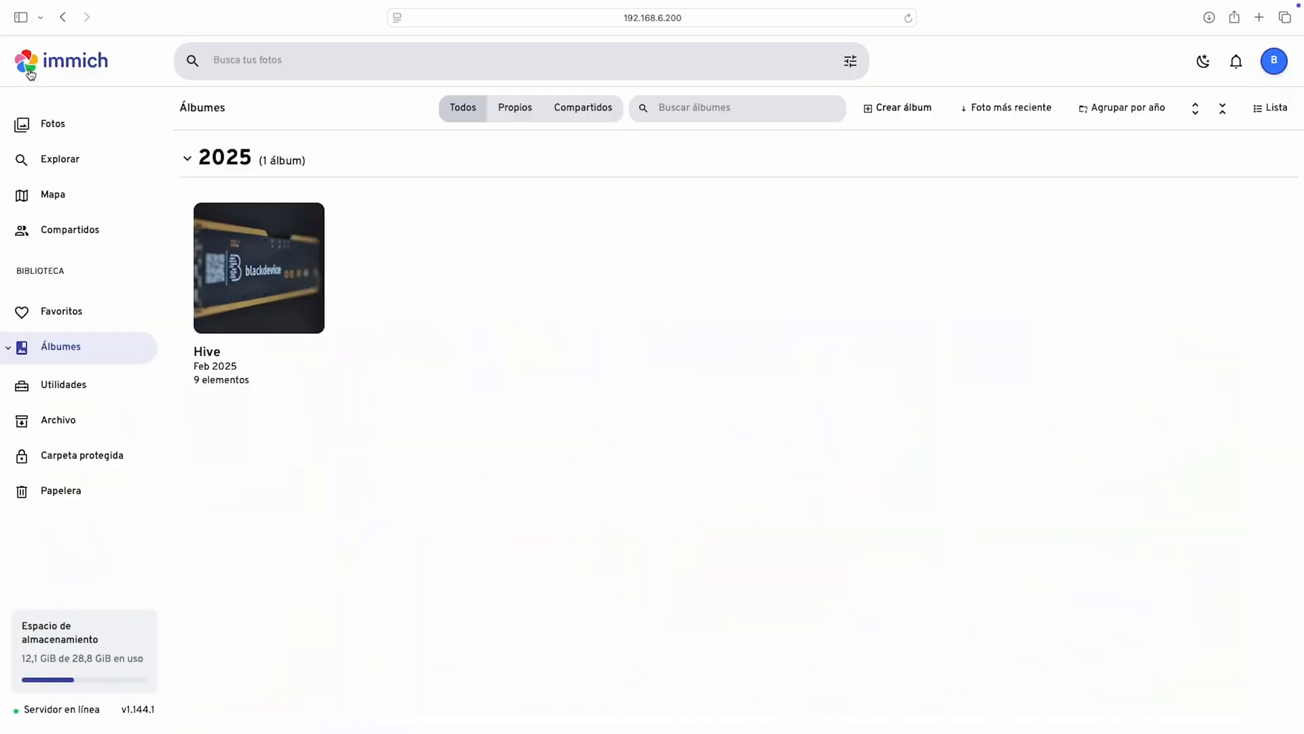
{"action": "left_click", "coordinate": [52, 123]}
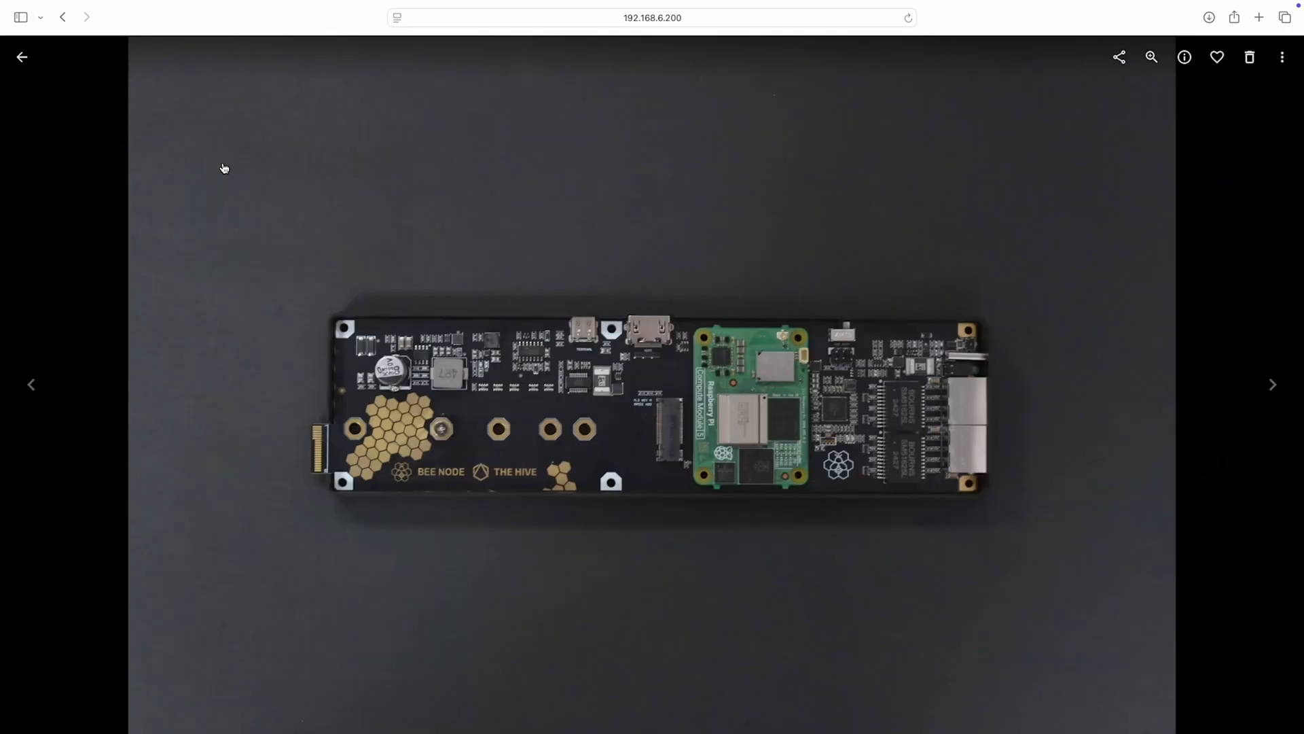
Select the top-down 26 March board photo and delete it.
{"action": "left_click", "coordinate": [21, 57]}
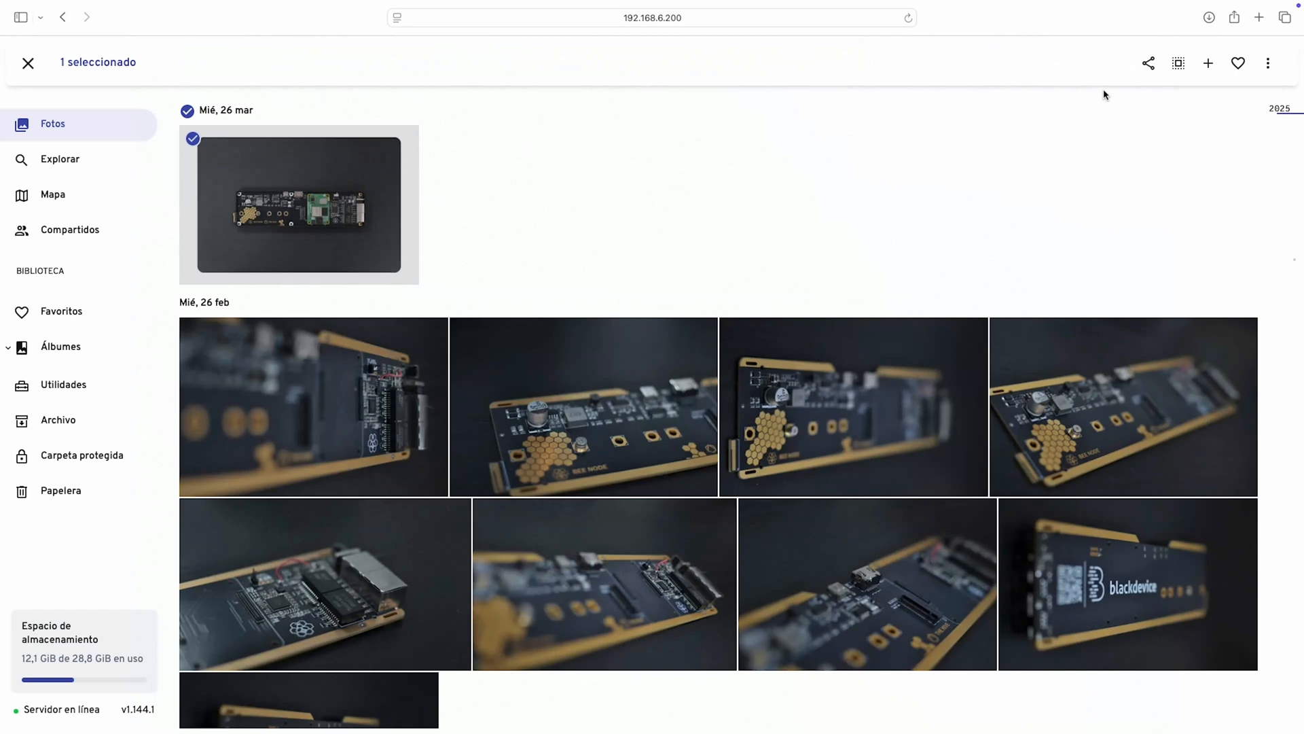
{"action": "left_click", "coordinate": [1269, 62]}
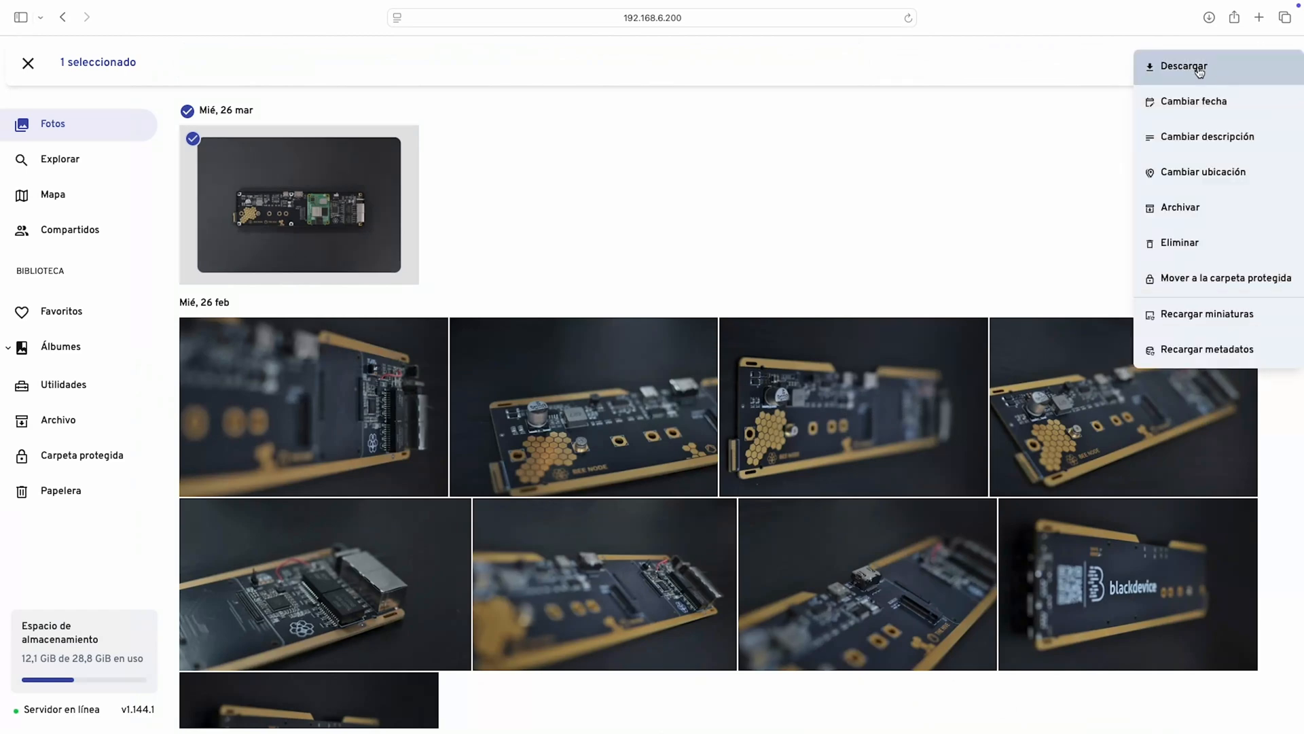
{"action": "left_click", "coordinate": [1179, 242]}
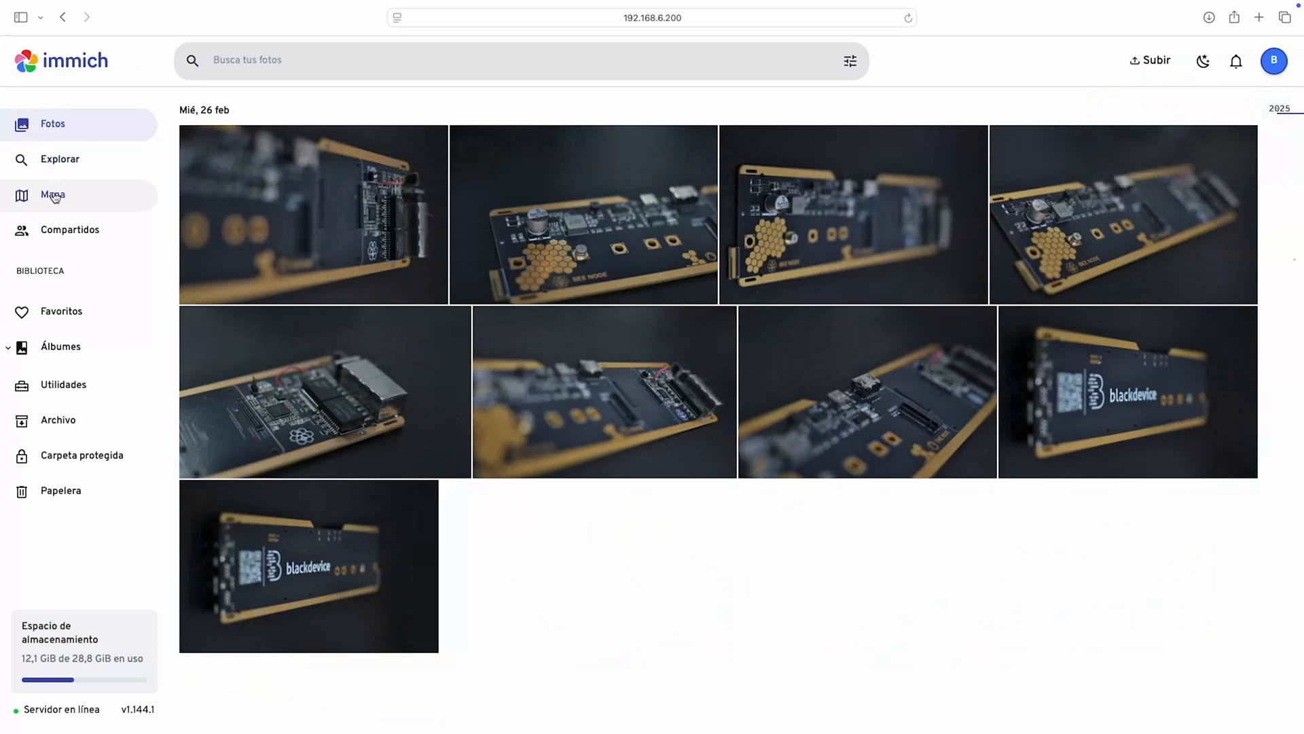
Tour Explorar, Mapa, Compartidos, Archivo and Utilidades, then return to Álbumes listing Hive with 9 items.
{"action": "left_click", "coordinate": [60, 159]}
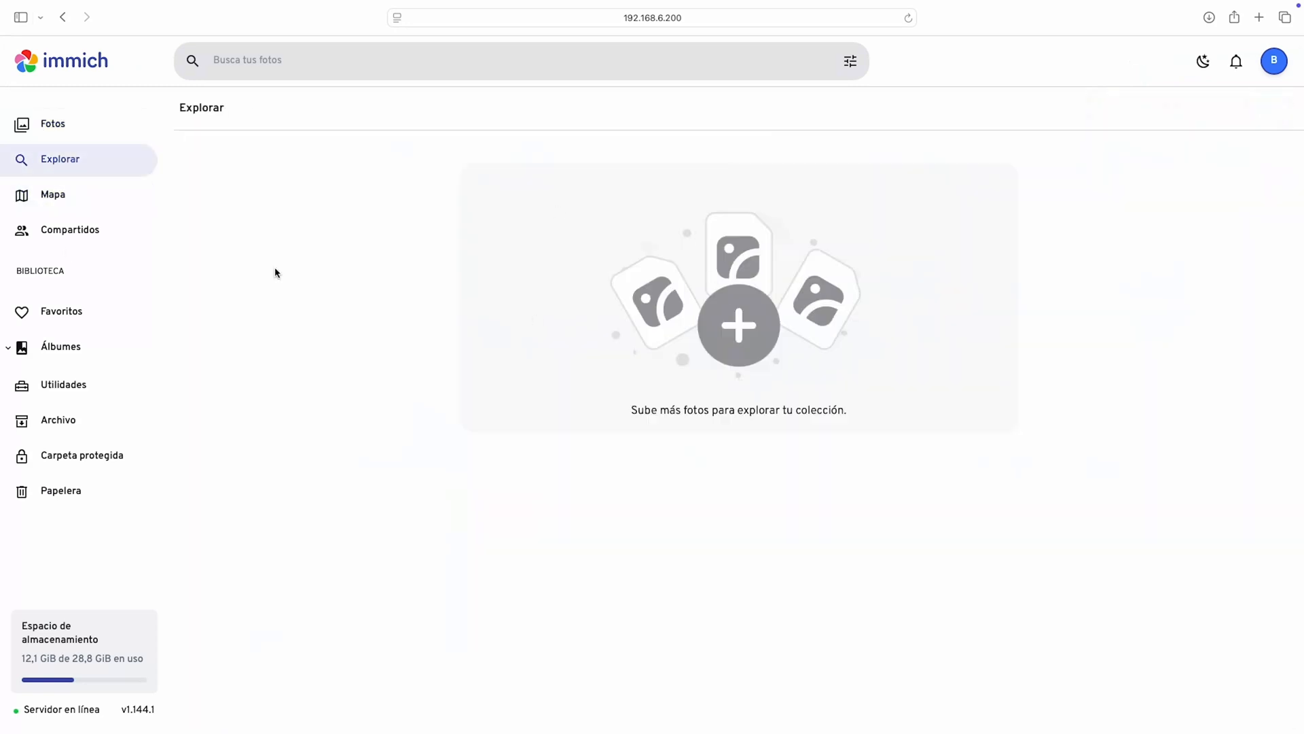
{"action": "left_click", "coordinate": [53, 196]}
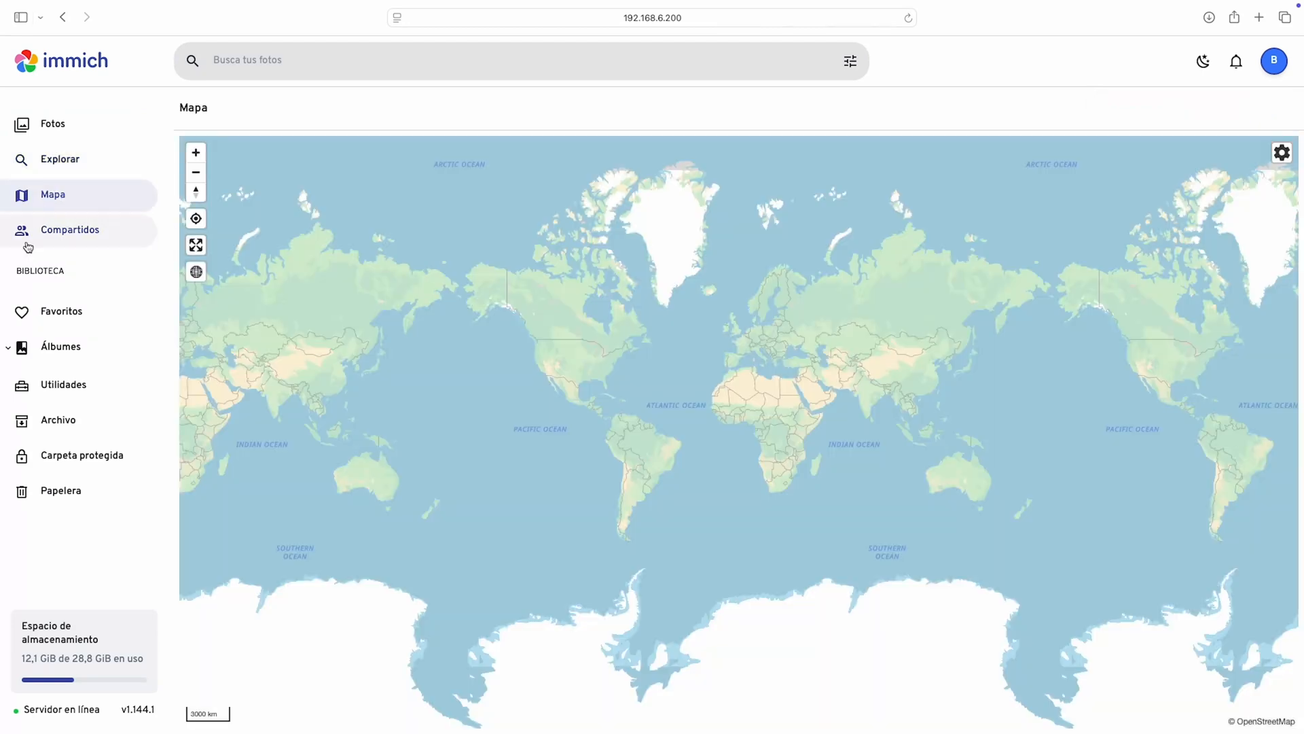
{"action": "left_click", "coordinate": [71, 230]}
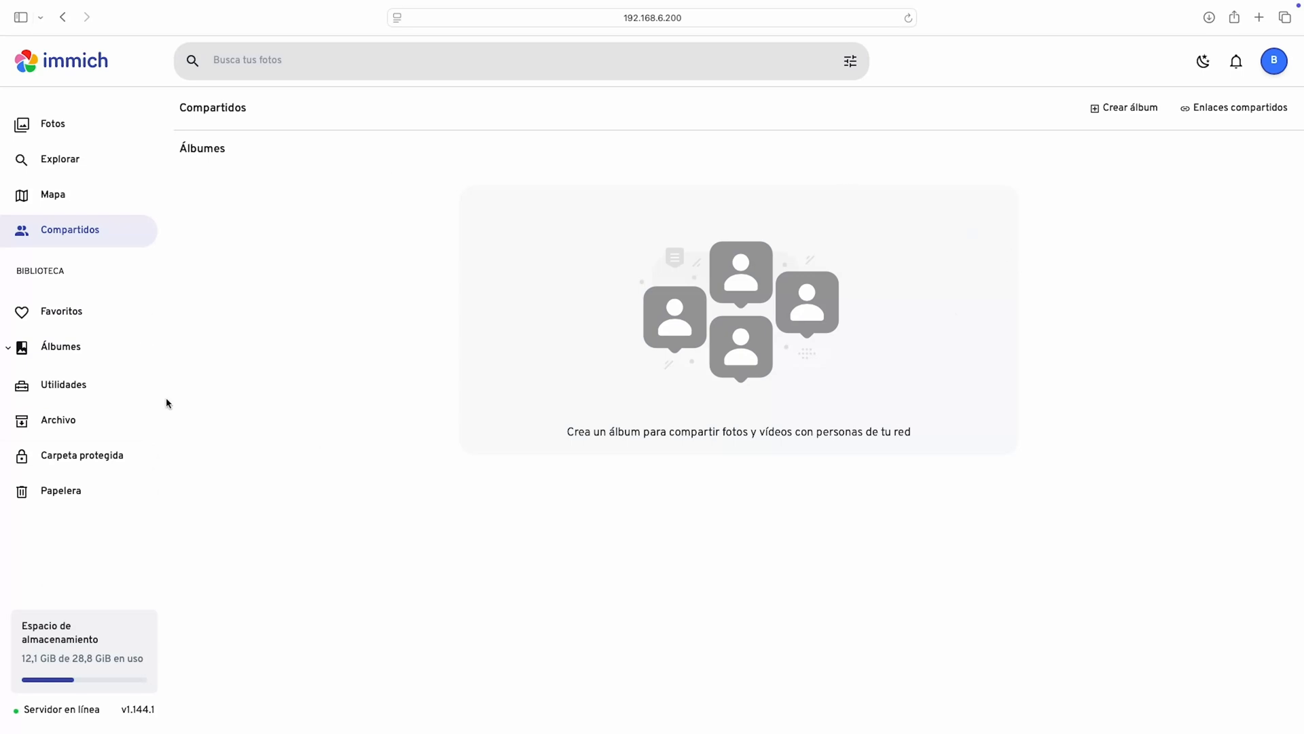
{"action": "mouse_move", "coordinate": [49, 386]}
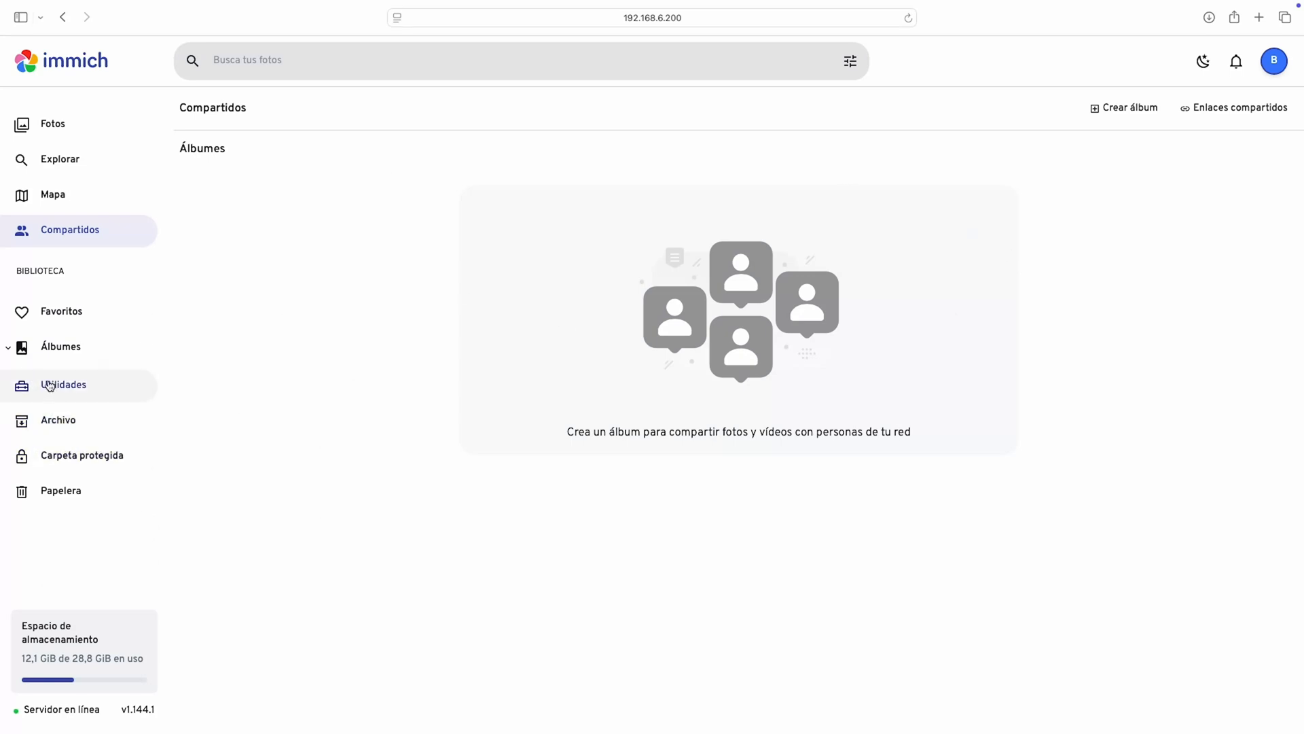
{"action": "left_click", "coordinate": [59, 420]}
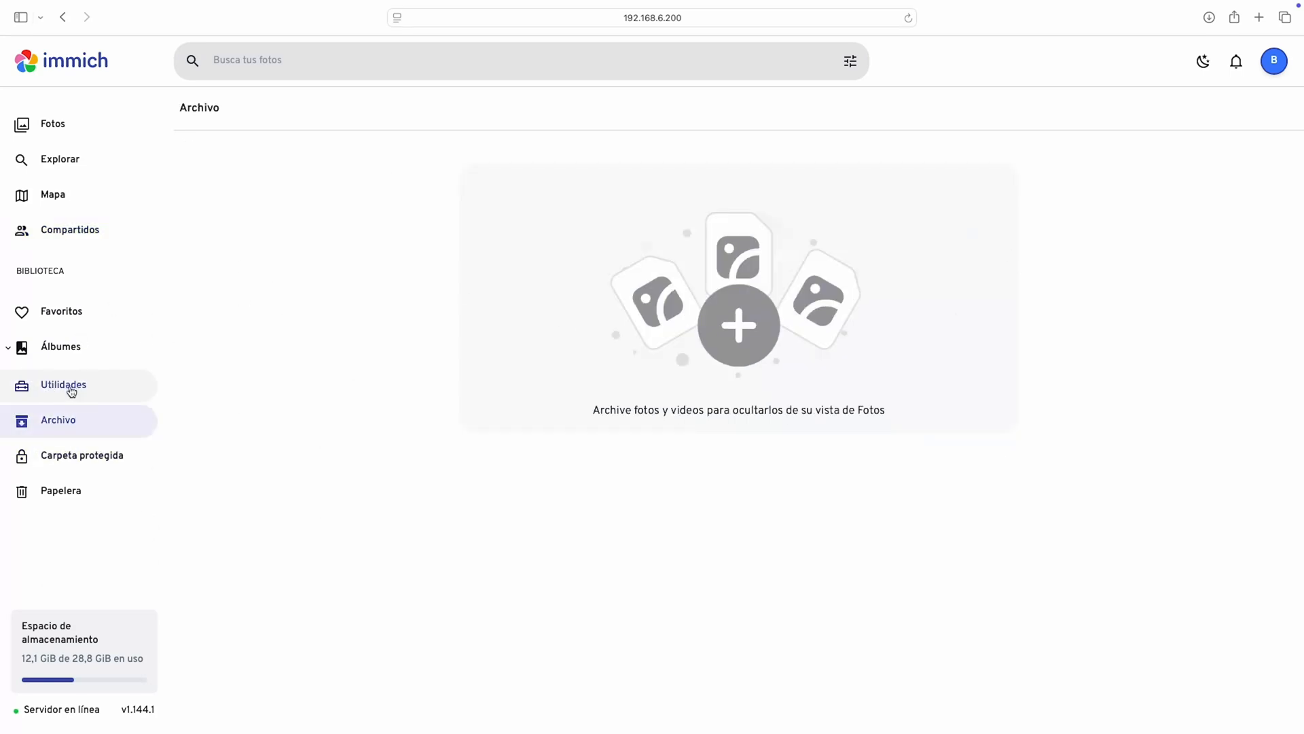
{"action": "left_click", "coordinate": [63, 385]}
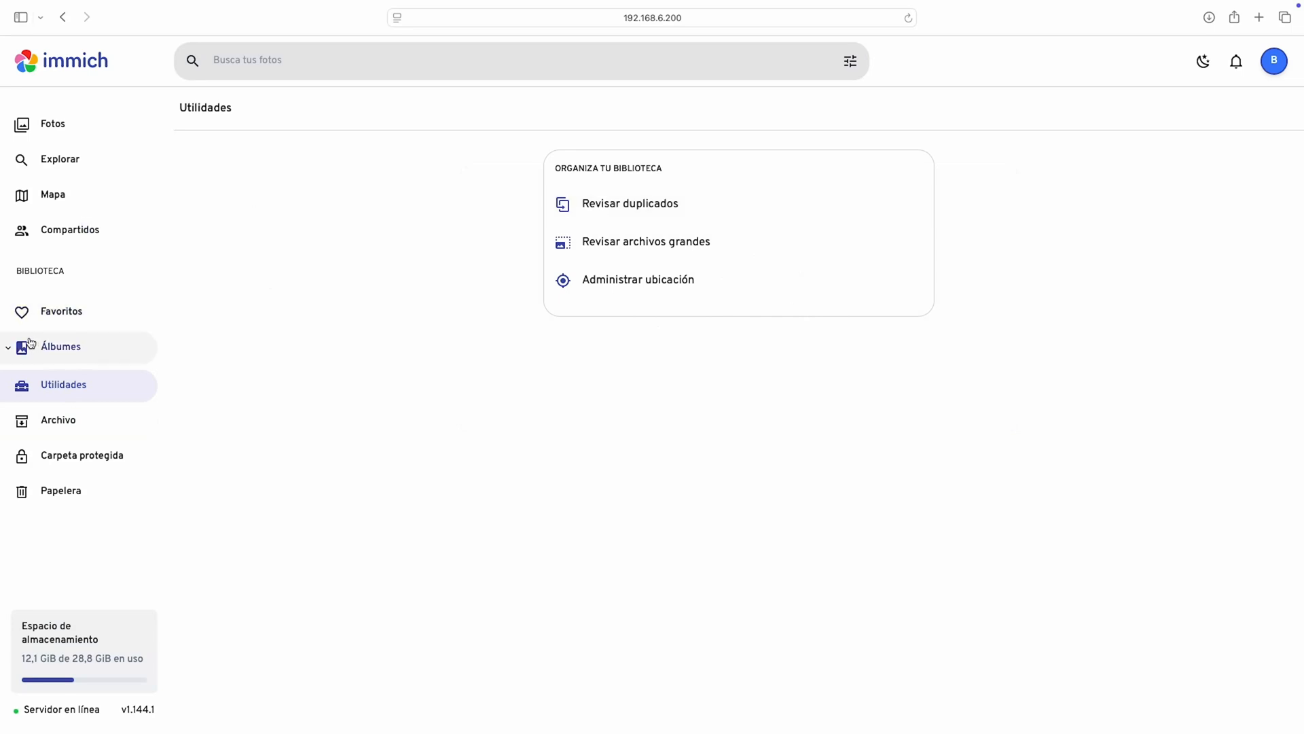
{"action": "left_click", "coordinate": [60, 347]}
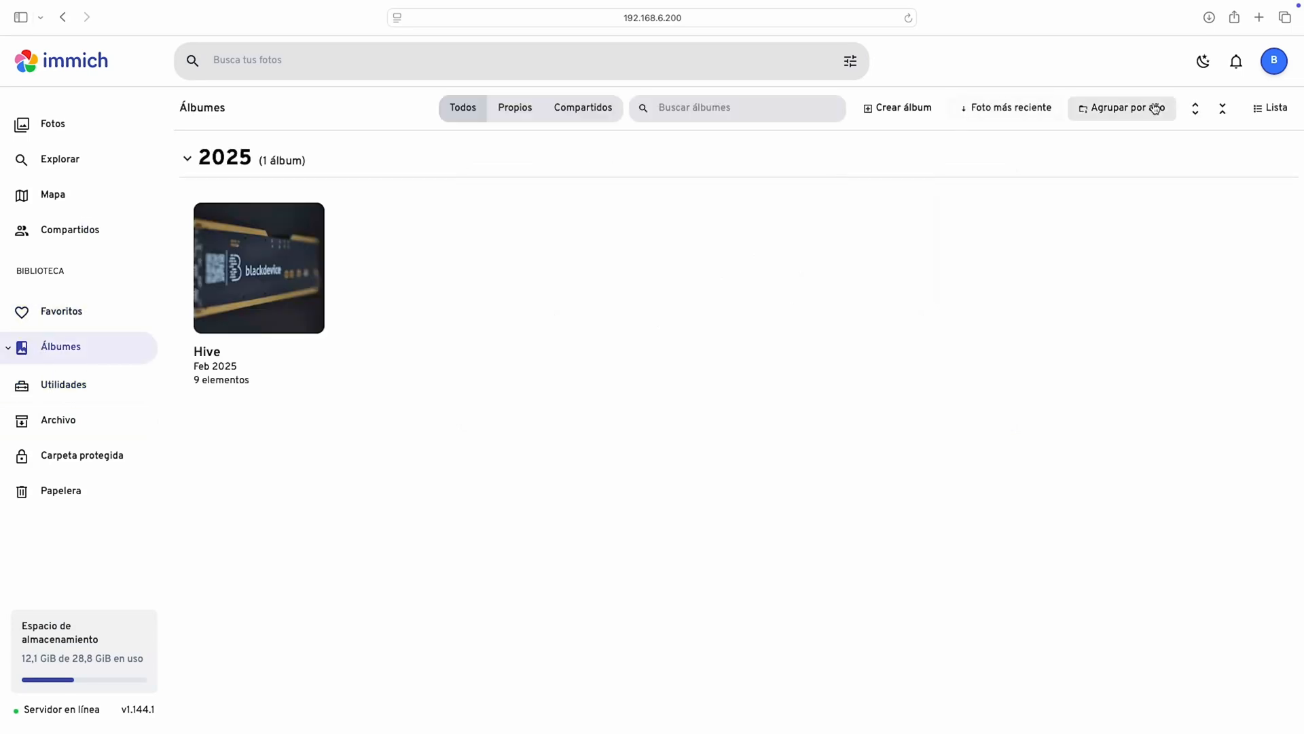